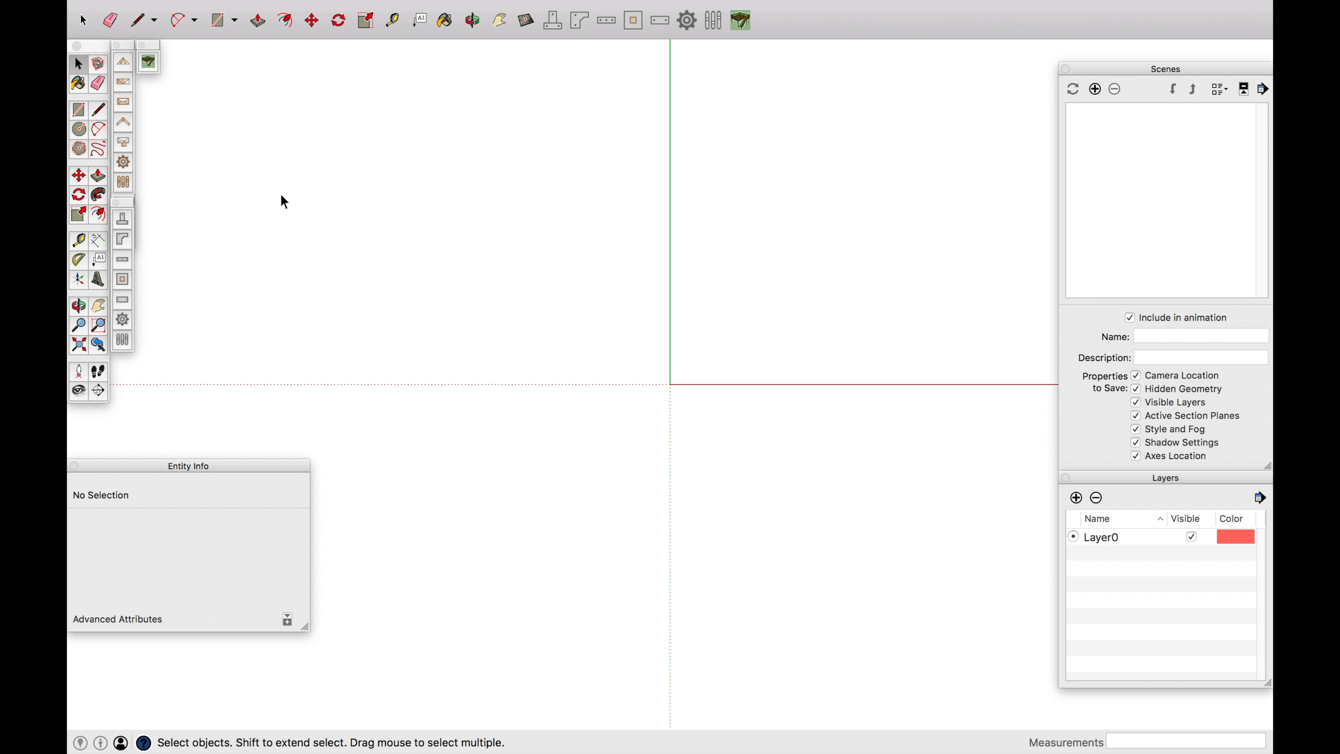
pyautogui.moveTo(154, 64)
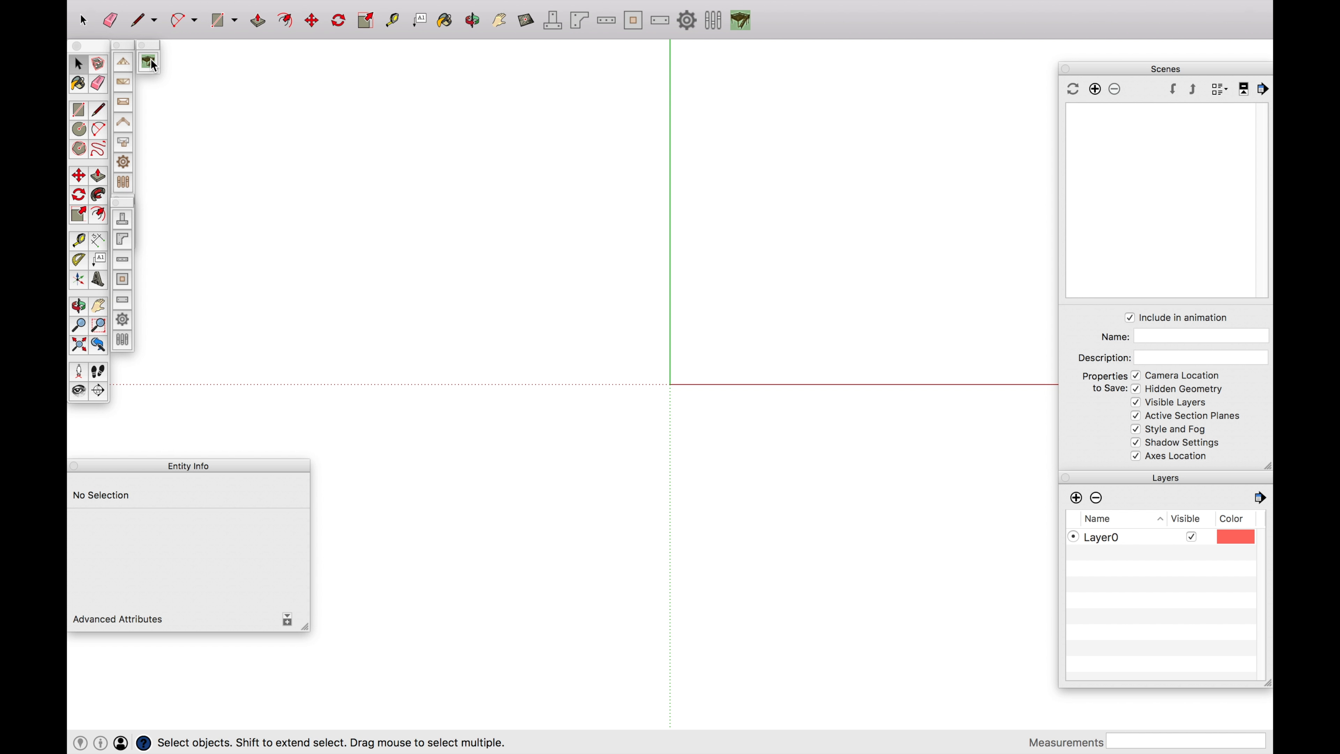
pyautogui.moveTo(149, 62)
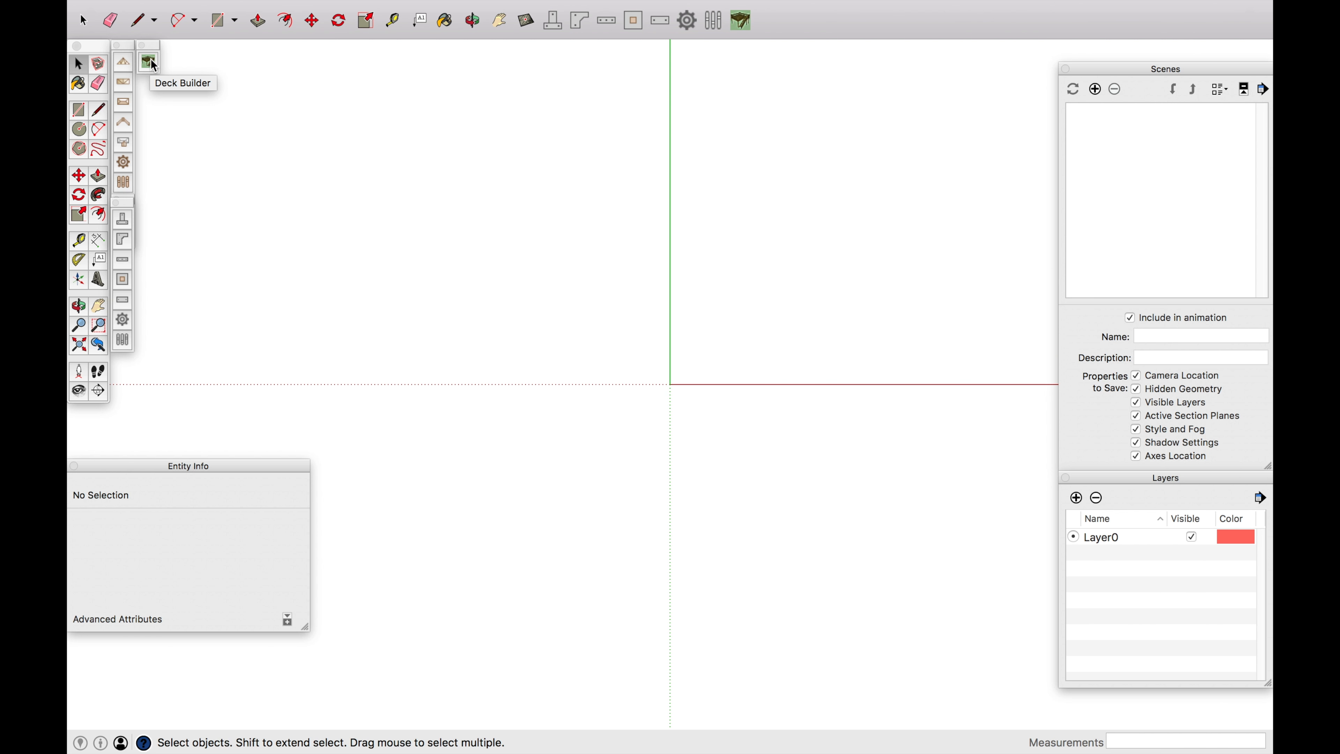
# - Draw the 10' by 20' rectangular deck outline on the ground with the Line tool
pyautogui.click(148, 61)
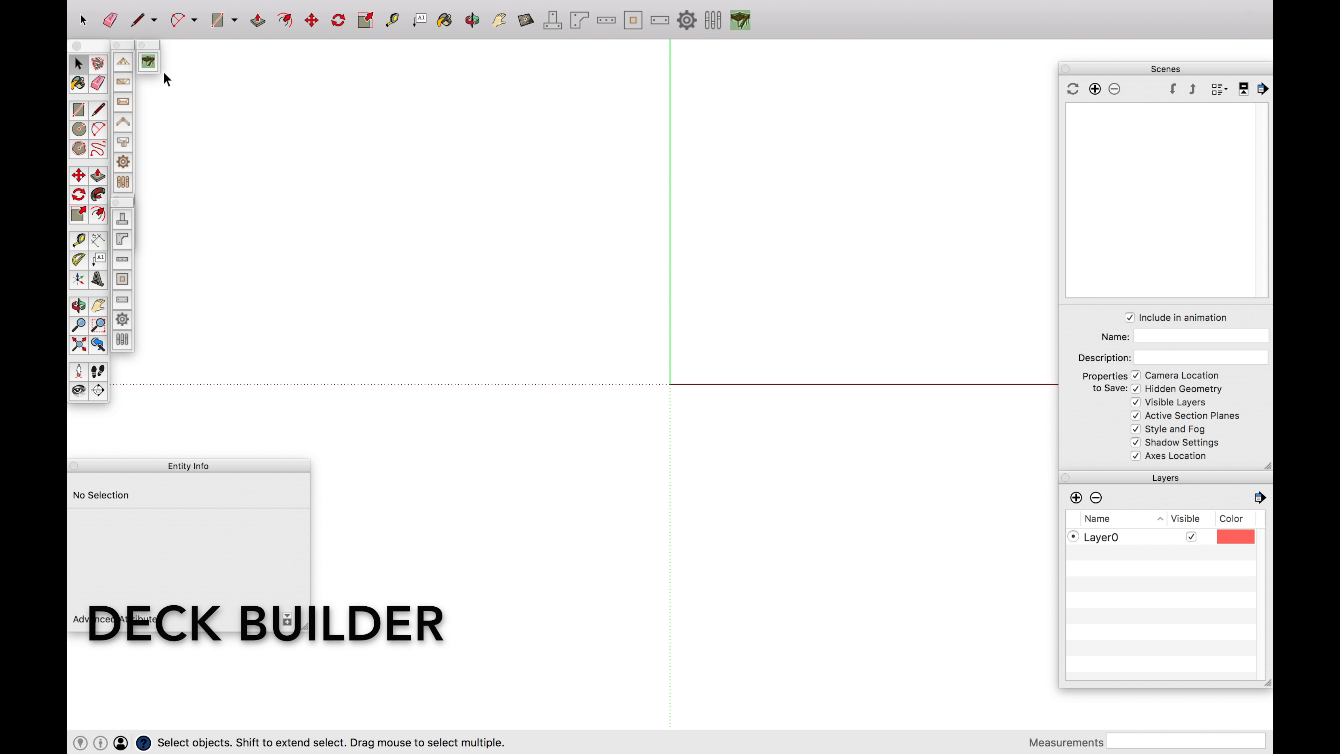
pyautogui.click(148, 61)
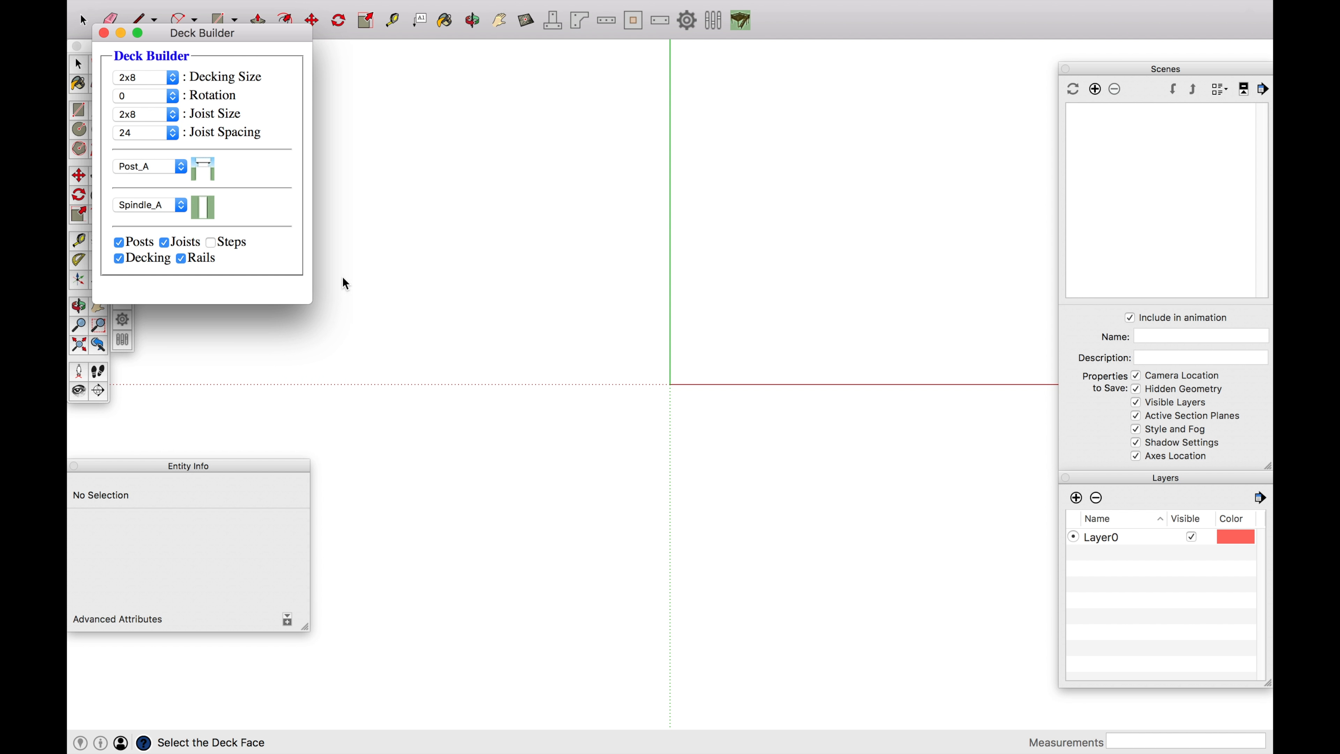
pyautogui.moveTo(184, 94)
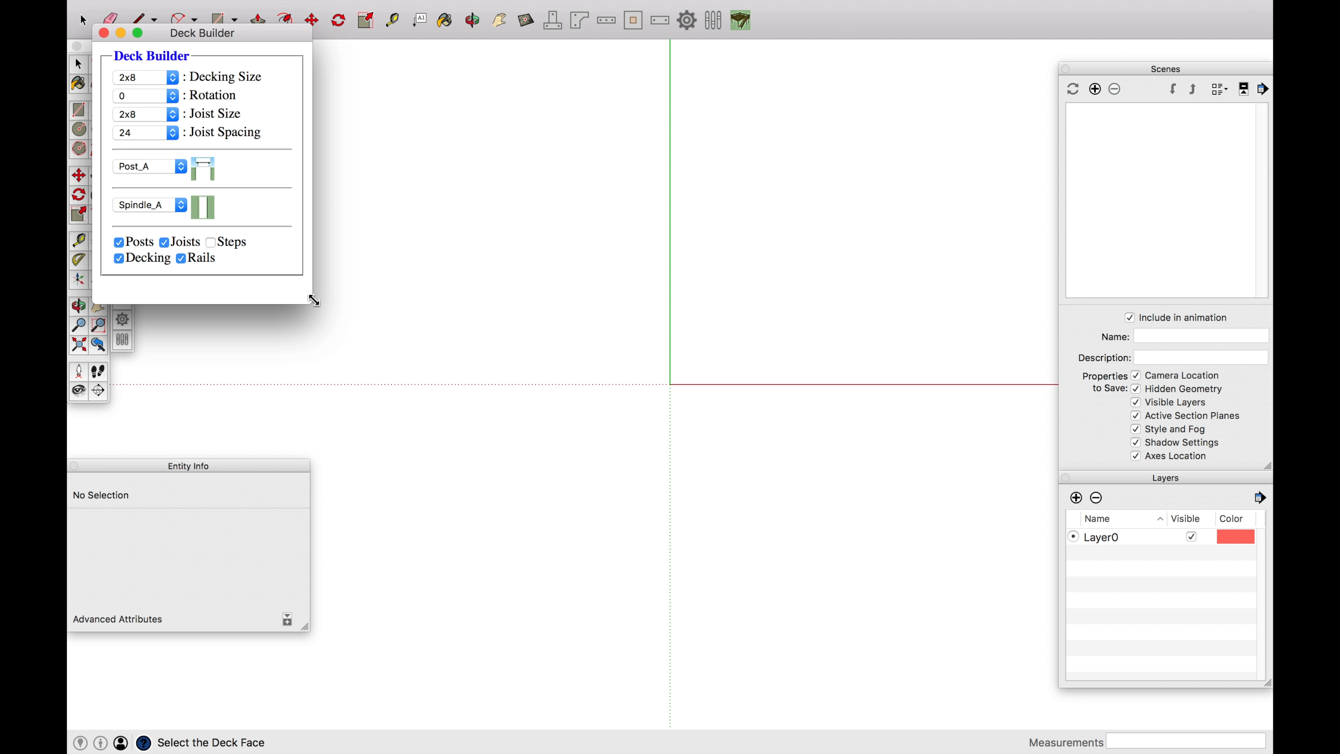
pyautogui.moveTo(314, 301); pyautogui.dragTo(310, 293)
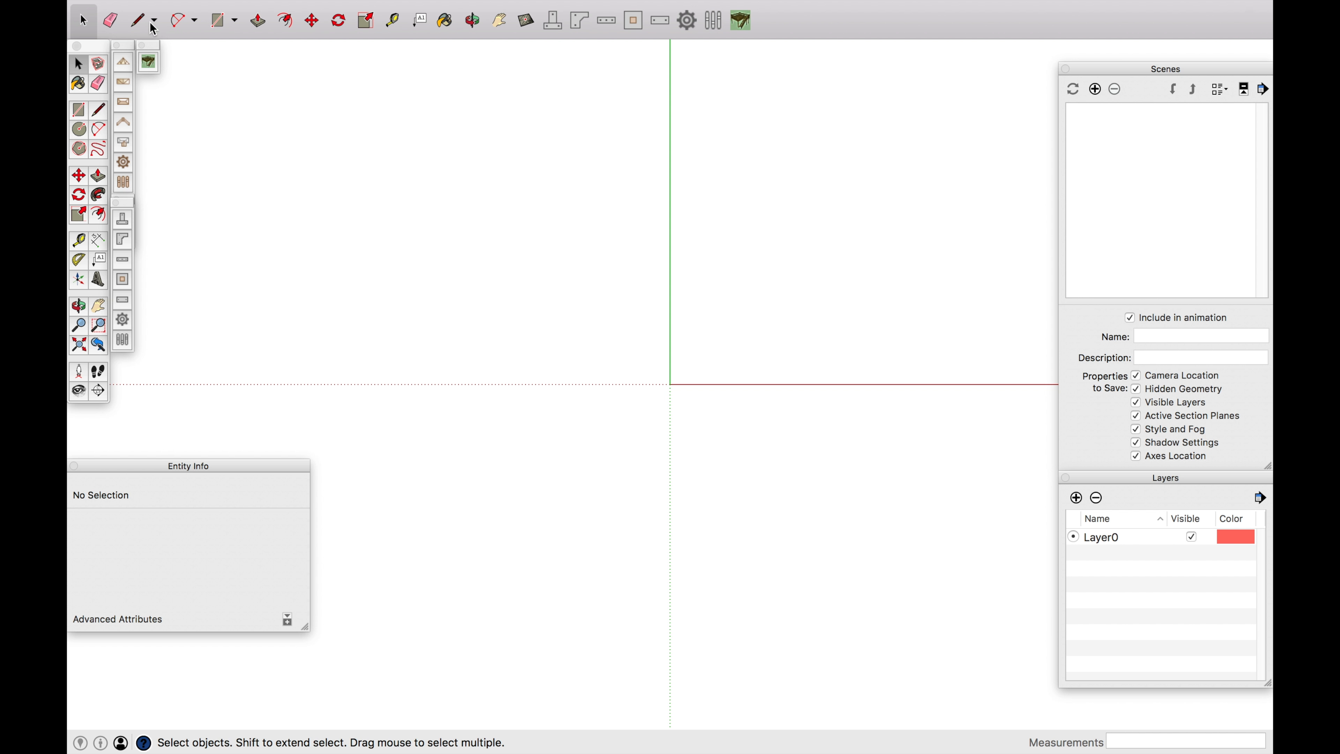
pyautogui.click(137, 20)
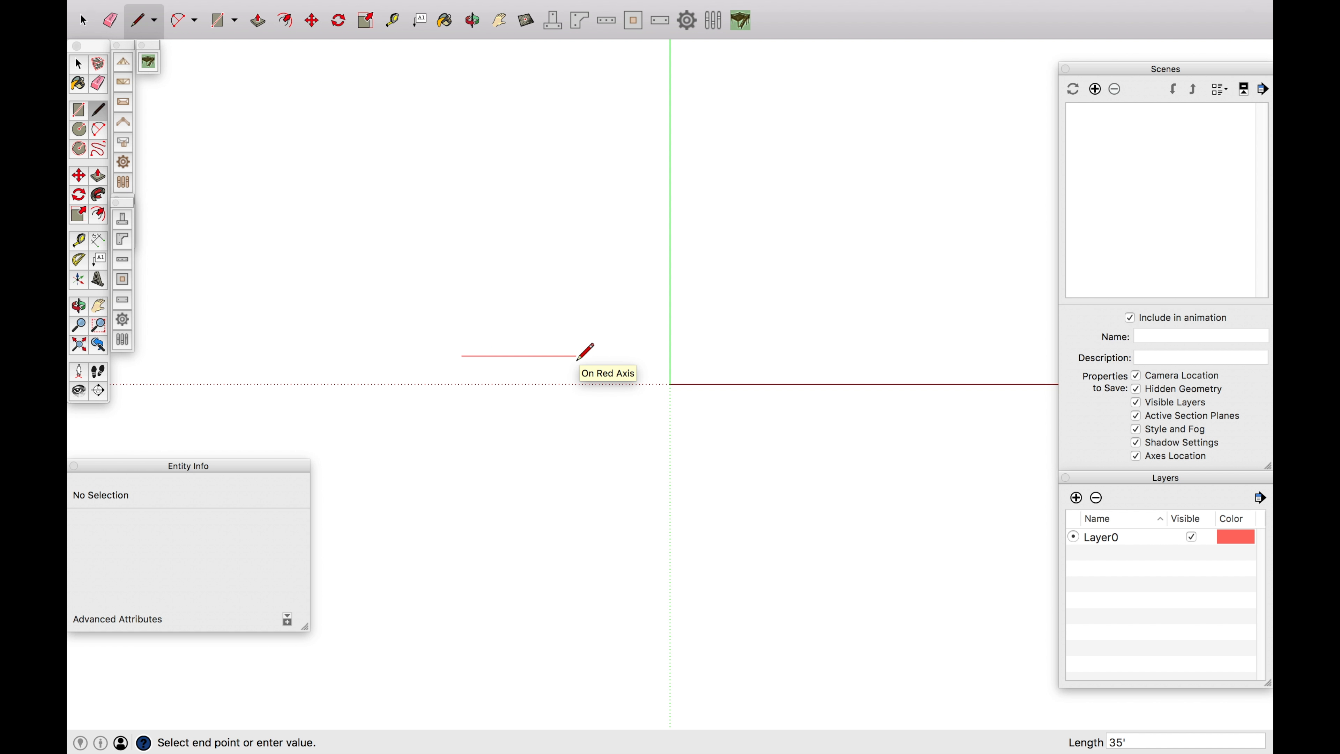
pyautogui.write("10'")
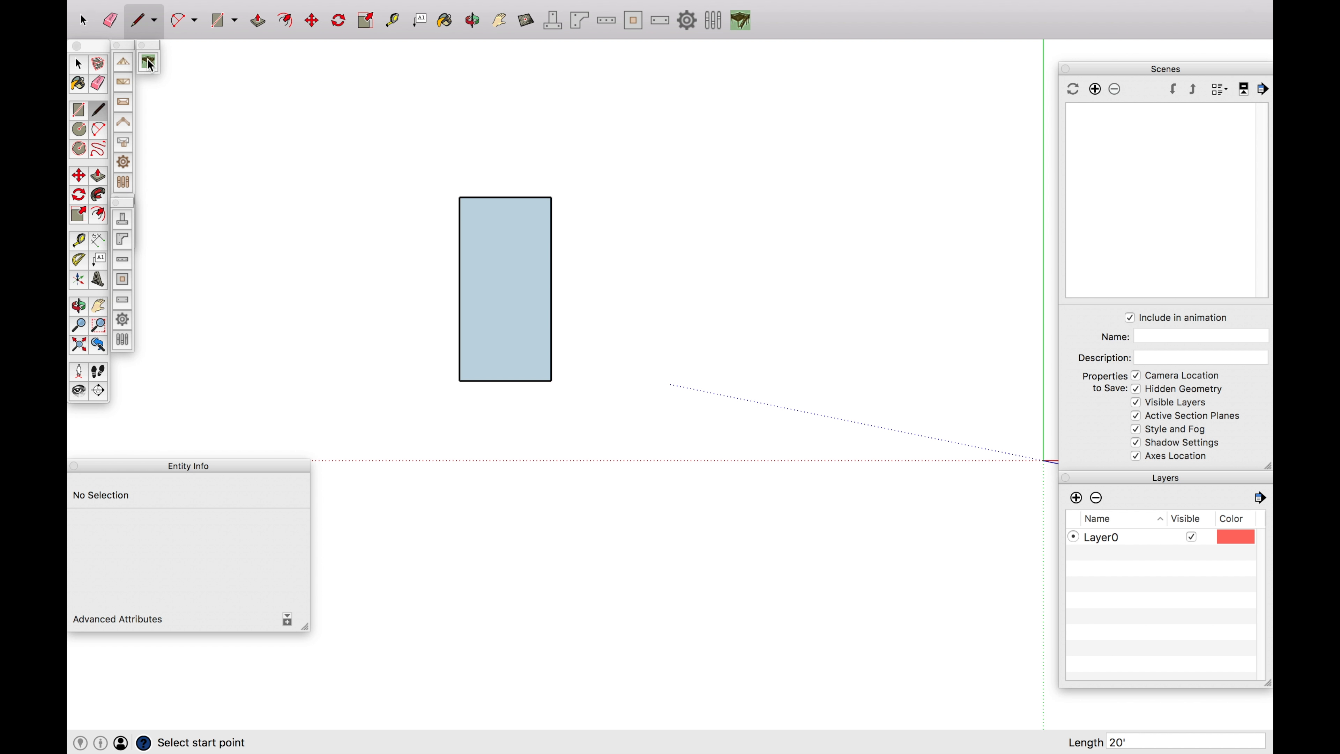
# - Set Deck Builder decking size to 2x6 after briefly trying 2x4
pyautogui.click(148, 62)
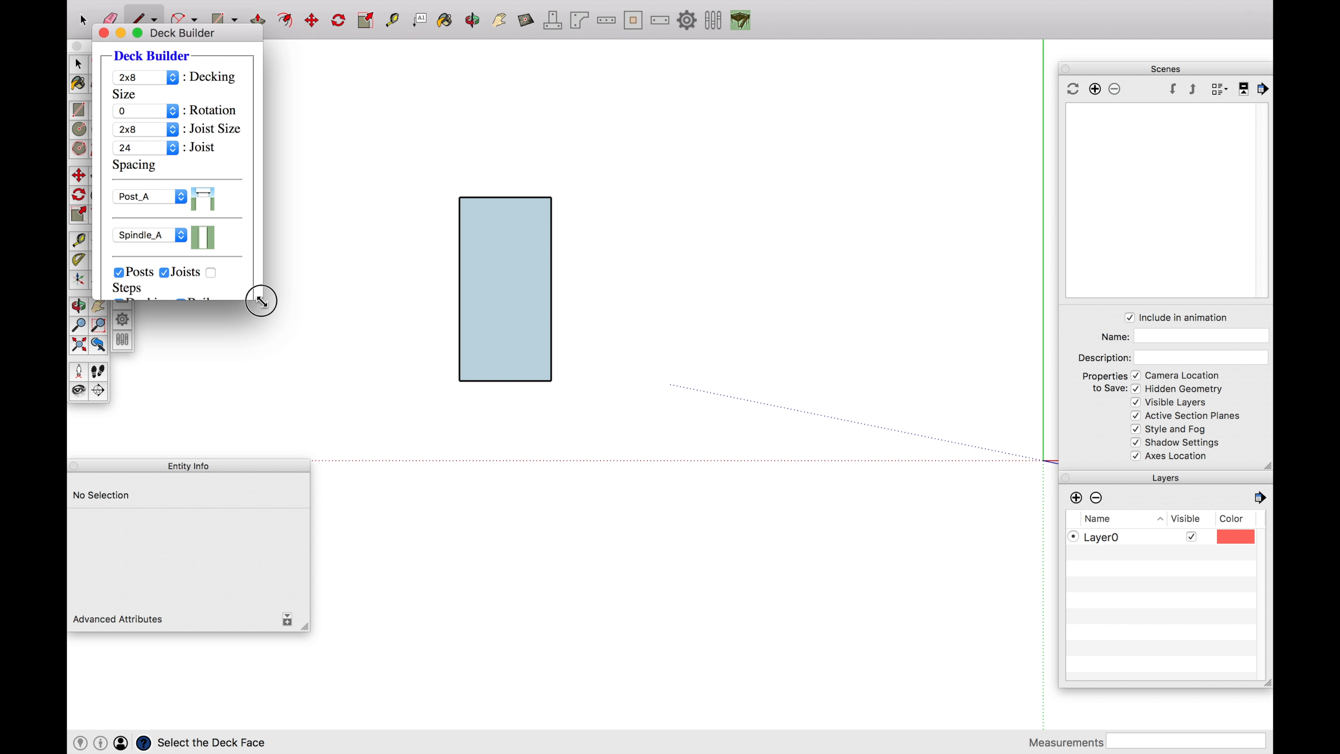
pyautogui.moveTo(262, 300); pyautogui.dragTo(297, 316)
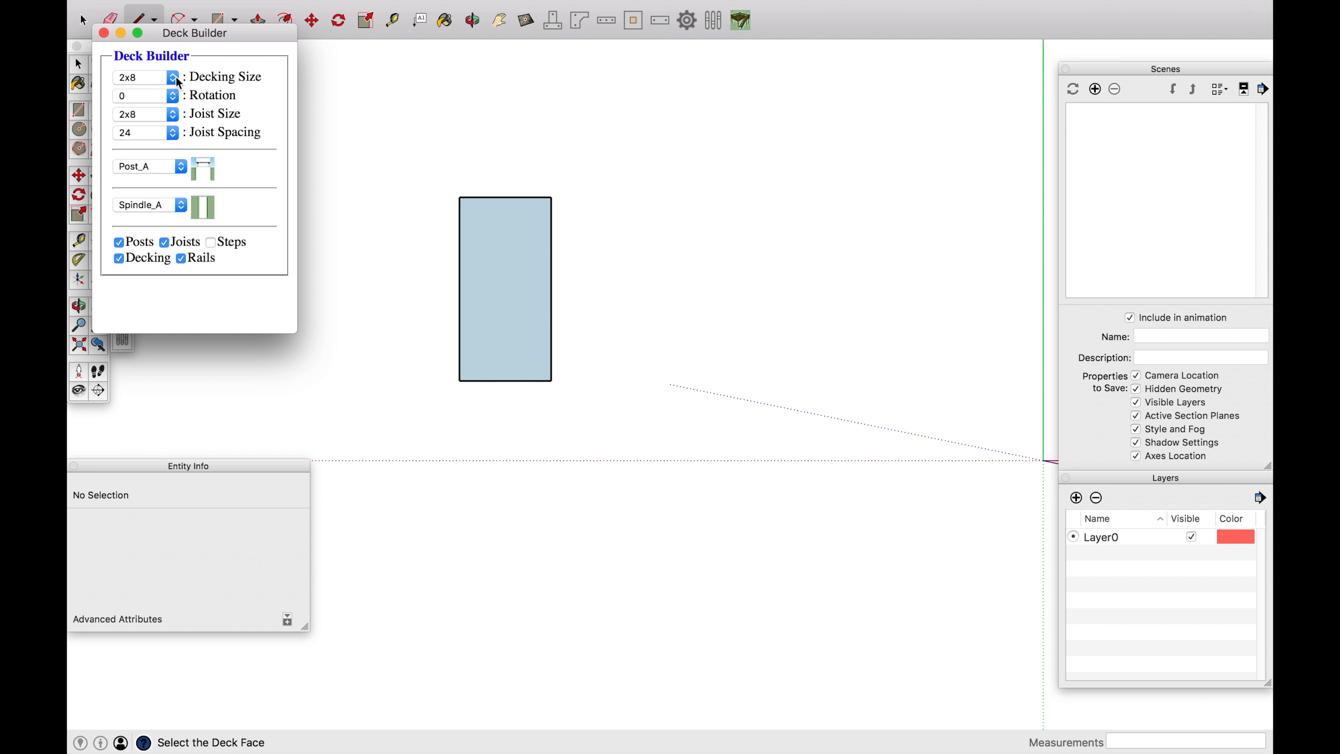
pyautogui.click(171, 76)
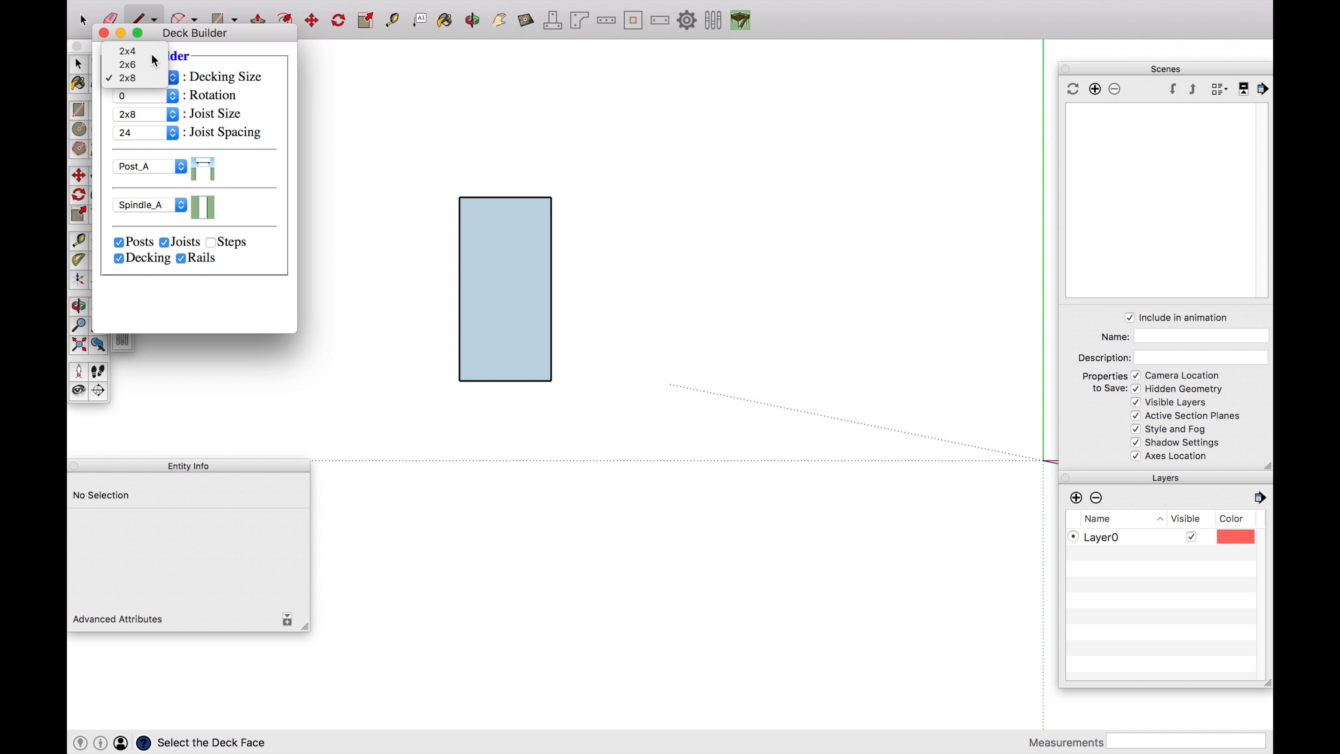
pyautogui.click(126, 51)
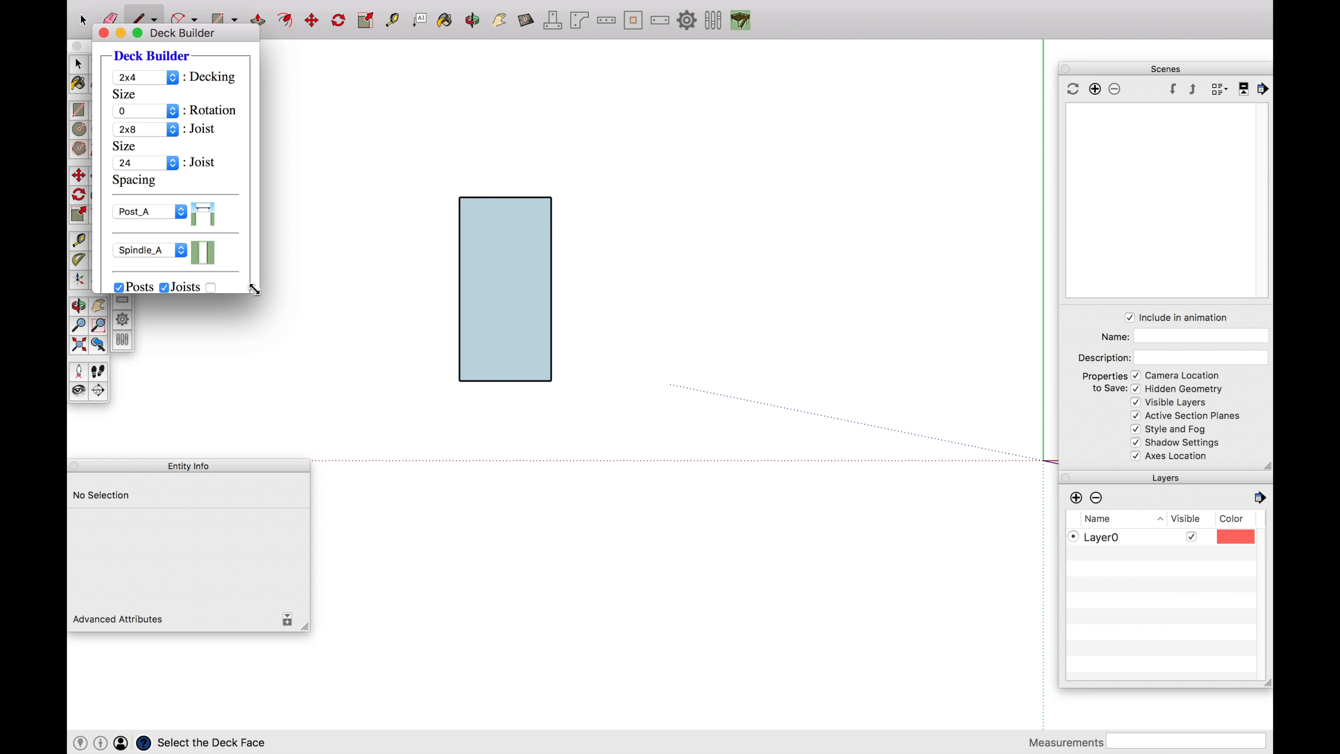
pyautogui.click(171, 77)
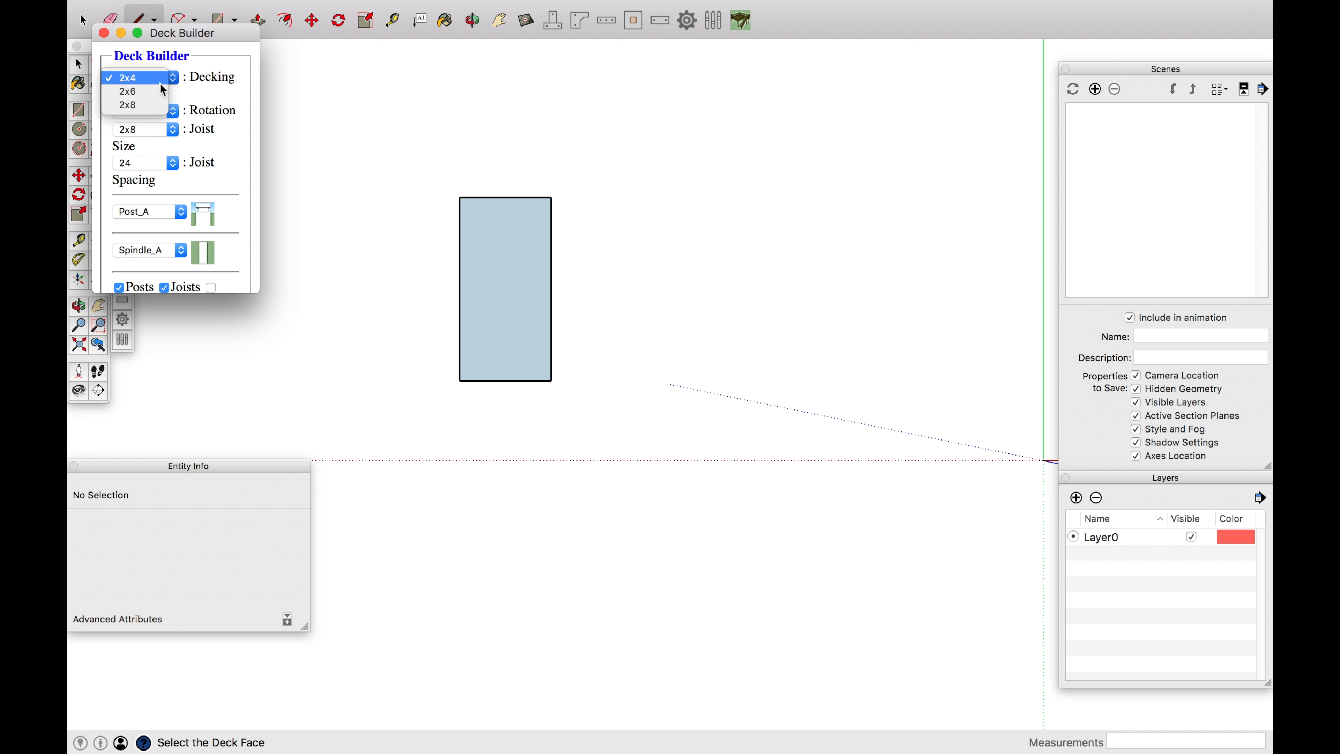
pyautogui.click(127, 91)
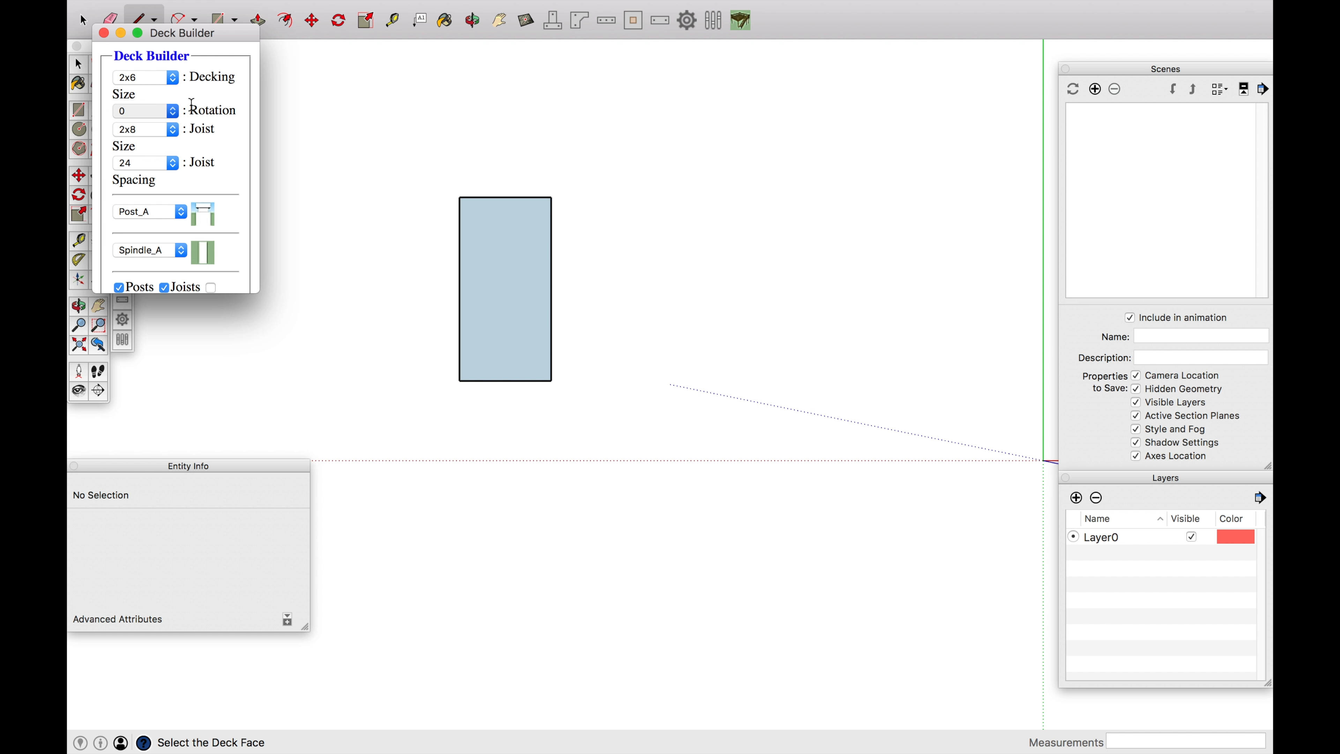
# - Set joists to 2x6 at 24 spacing with Post_A style and posts, joists, decking, rails enabled
pyautogui.click(172, 130)
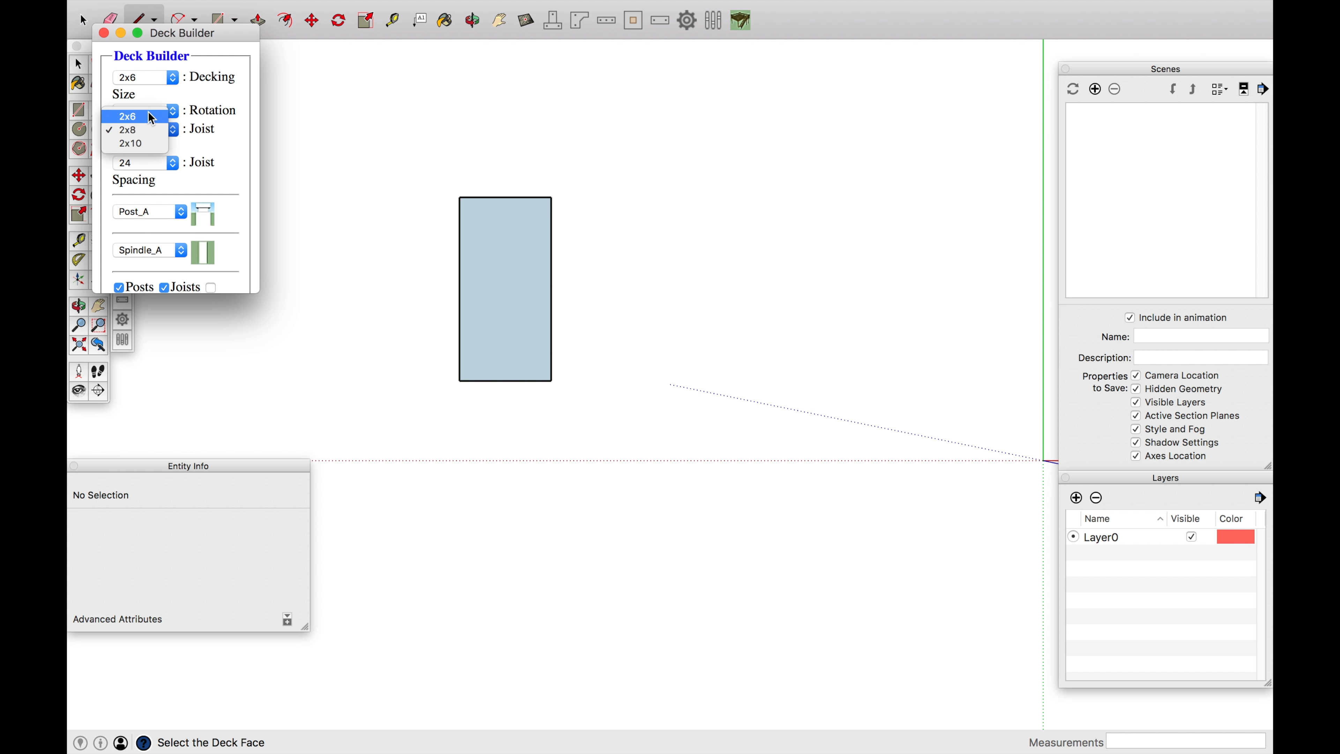
pyautogui.click(129, 130)
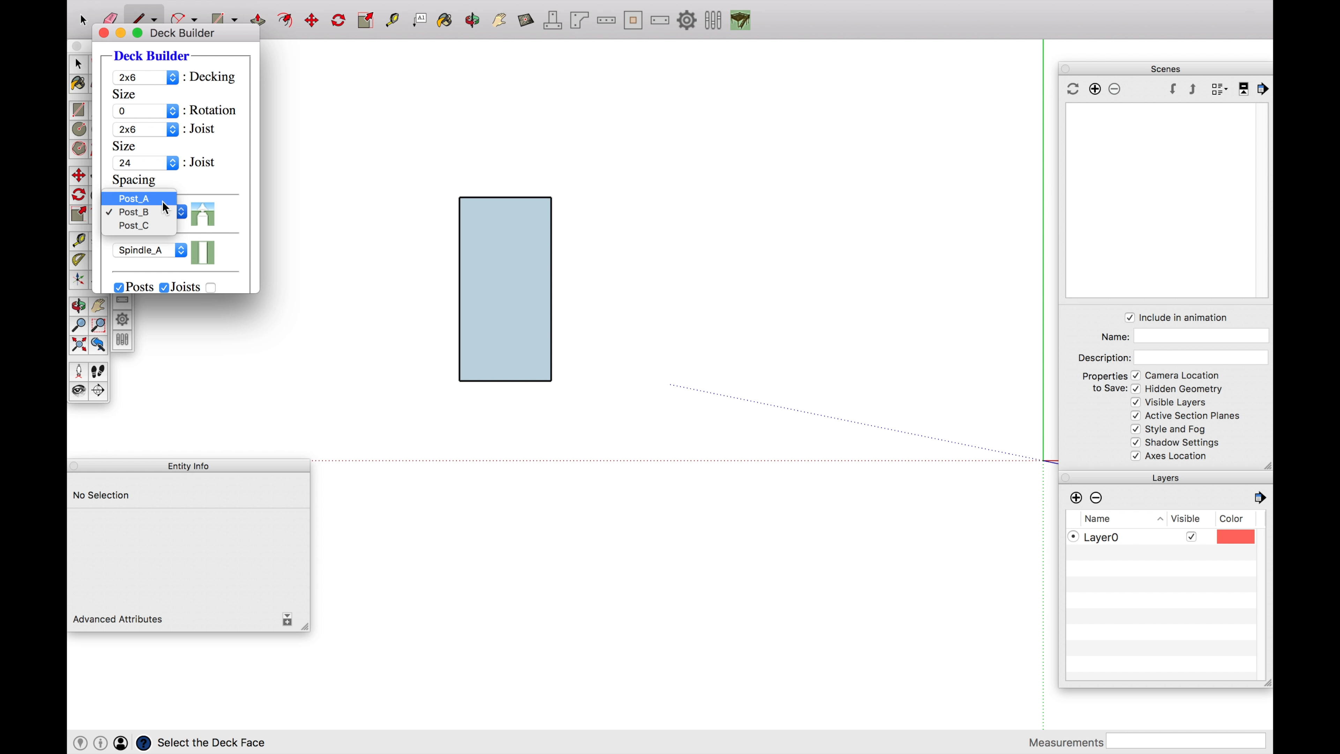
pyautogui.click(134, 198)
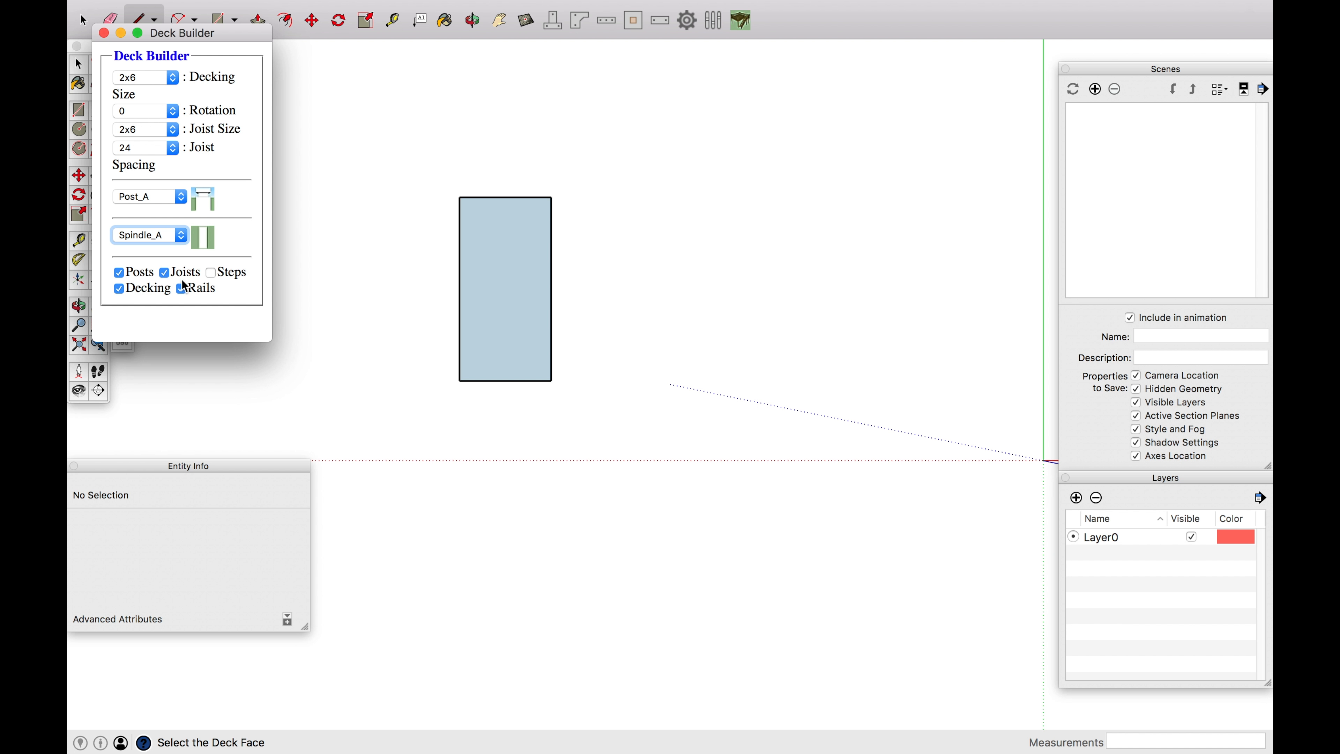
pyautogui.click(175, 288)
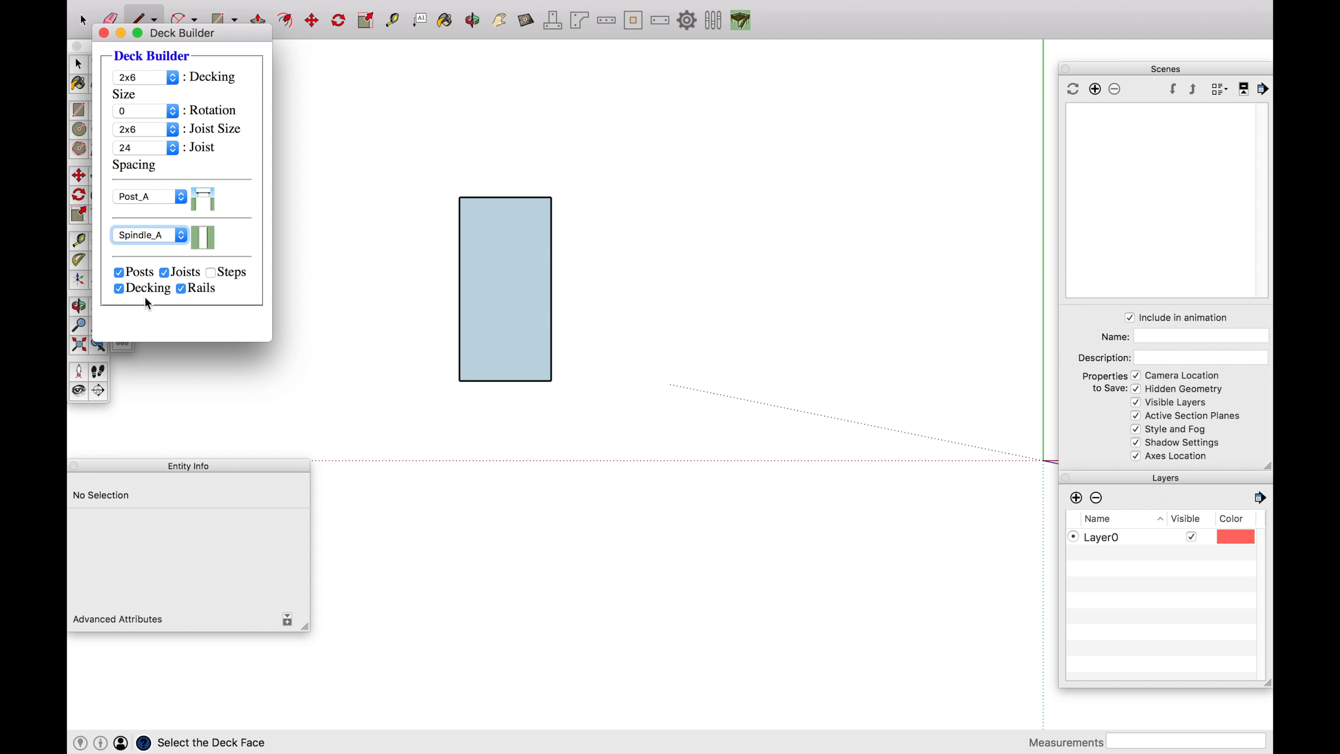
pyautogui.moveTo(212, 280)
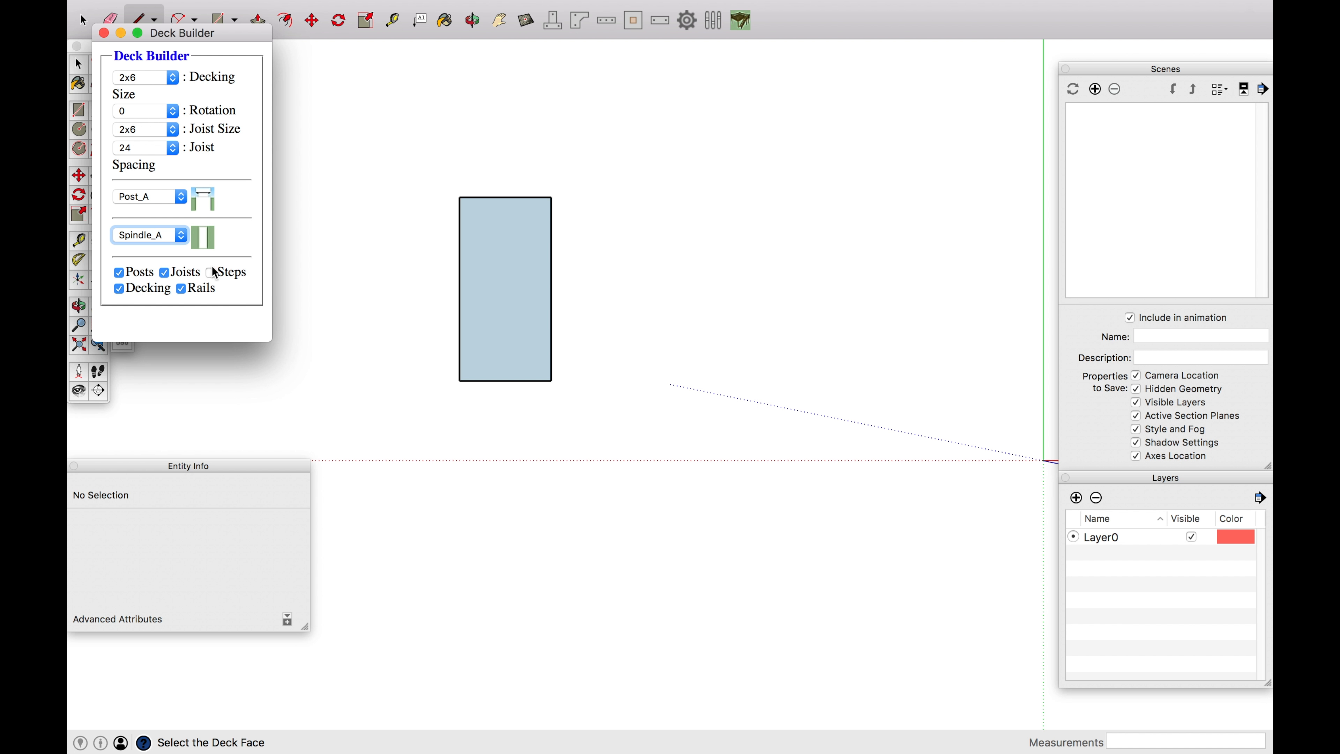
pyautogui.moveTo(490, 308)
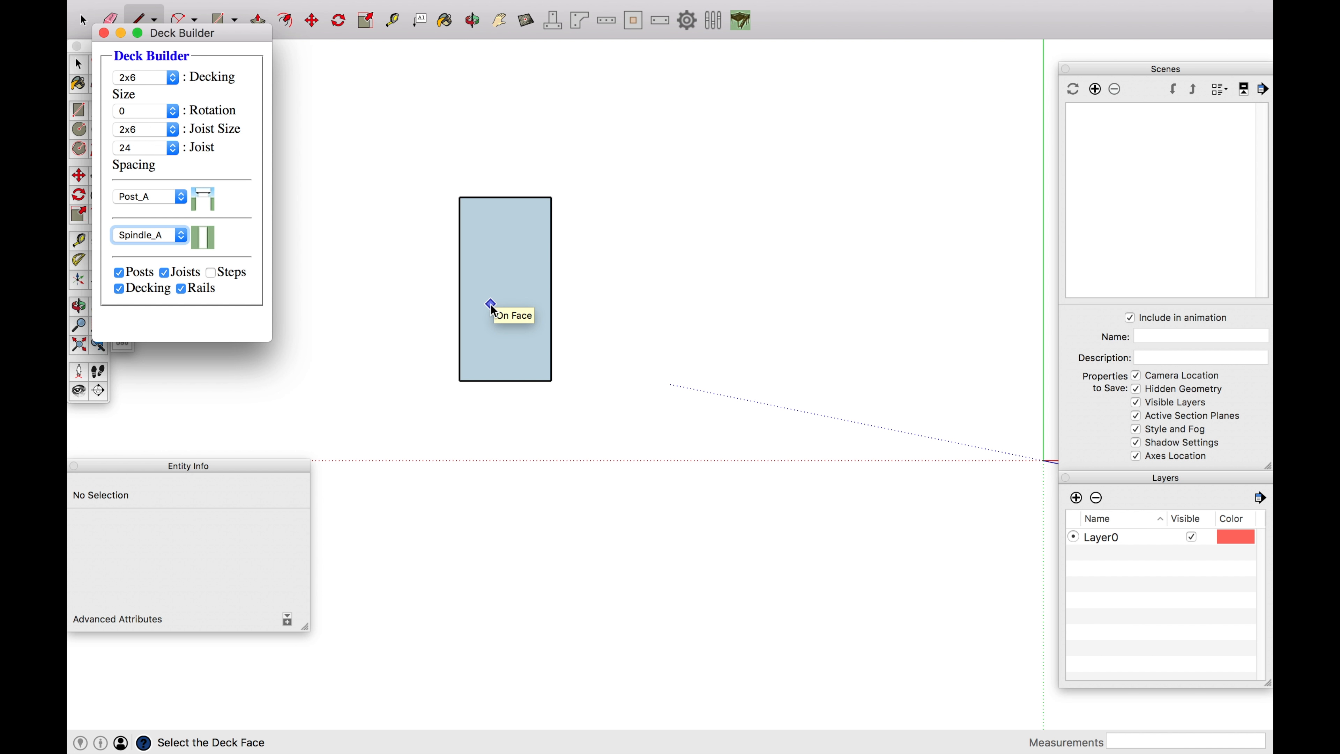
# - Generate the full deck with posts, joists, decking and spindle railings on the rectangle
pyautogui.click(504, 289)
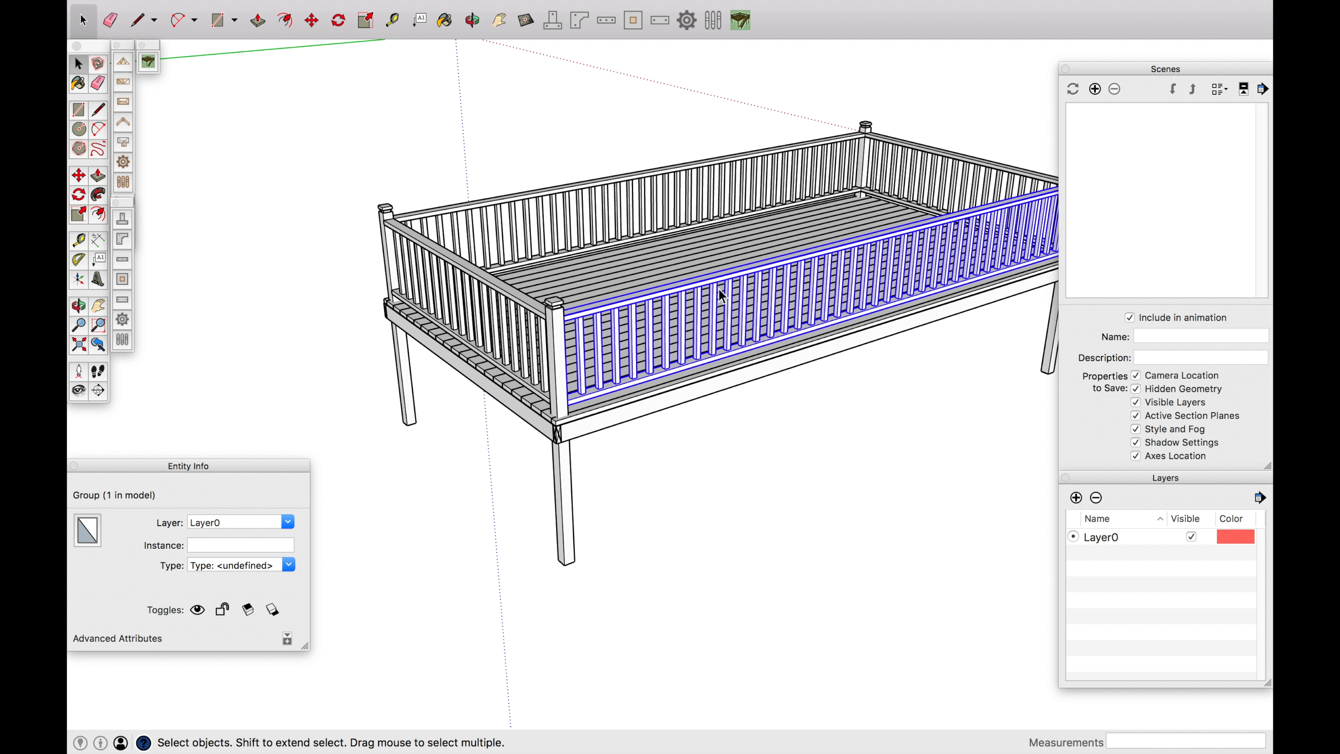
pyautogui.moveTo(552, 288)
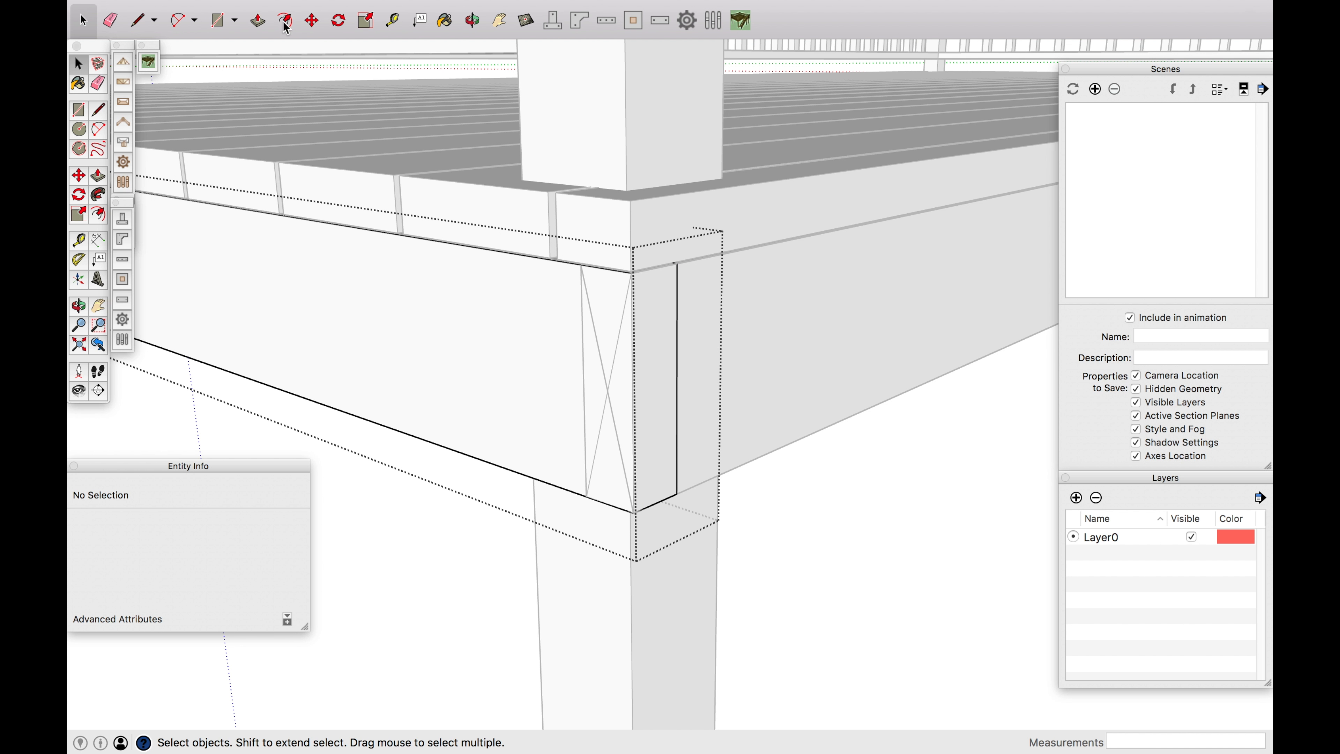
pyautogui.click(258, 20)
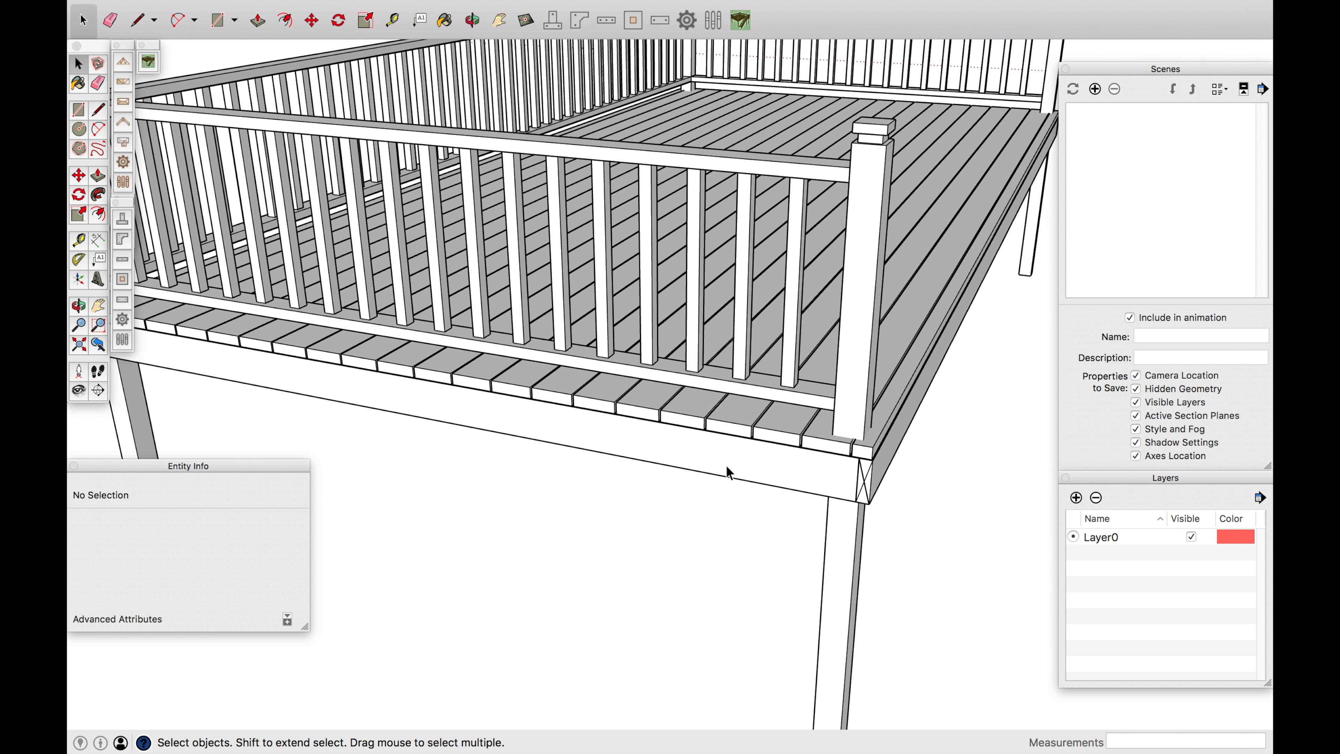
# - Hide the decking boards group to expose the joist framing beneath the railings
pyautogui.moveTo(728, 471); pyautogui.dragTo(666, 514)
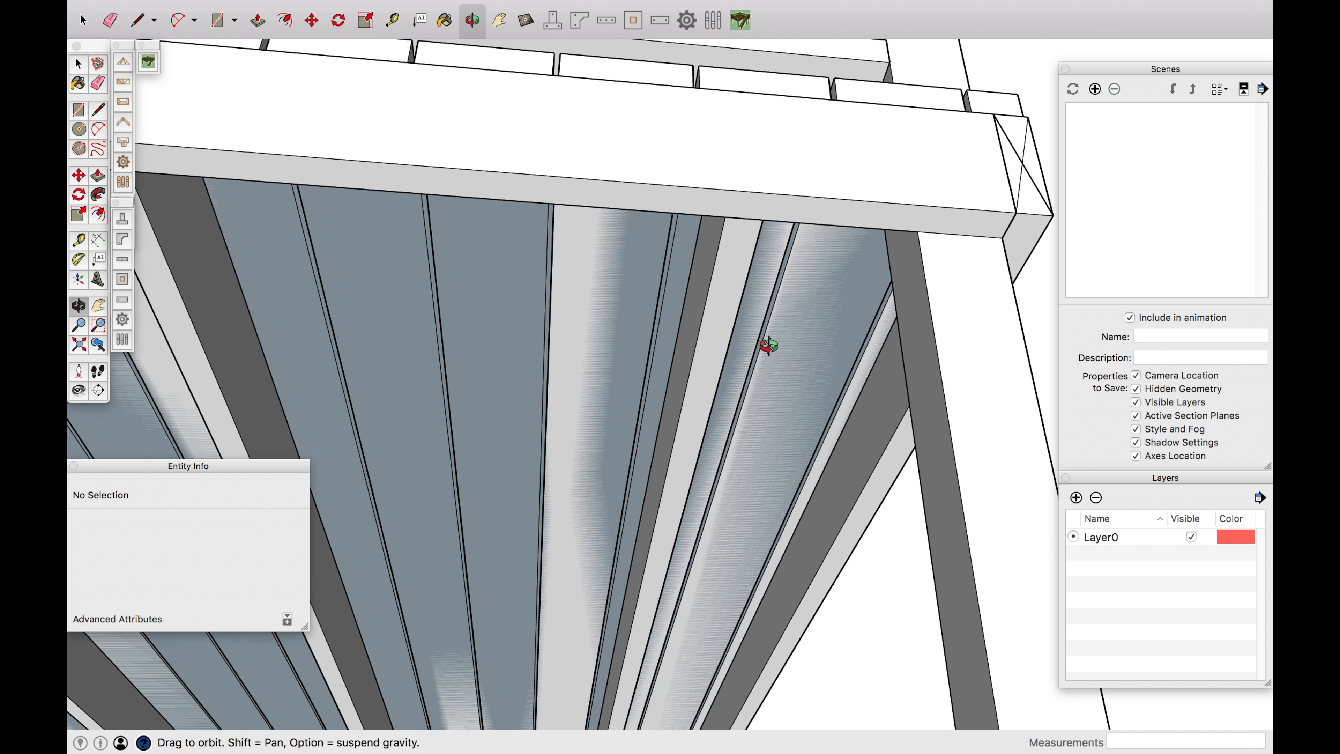
pyautogui.rightClick(768, 346)
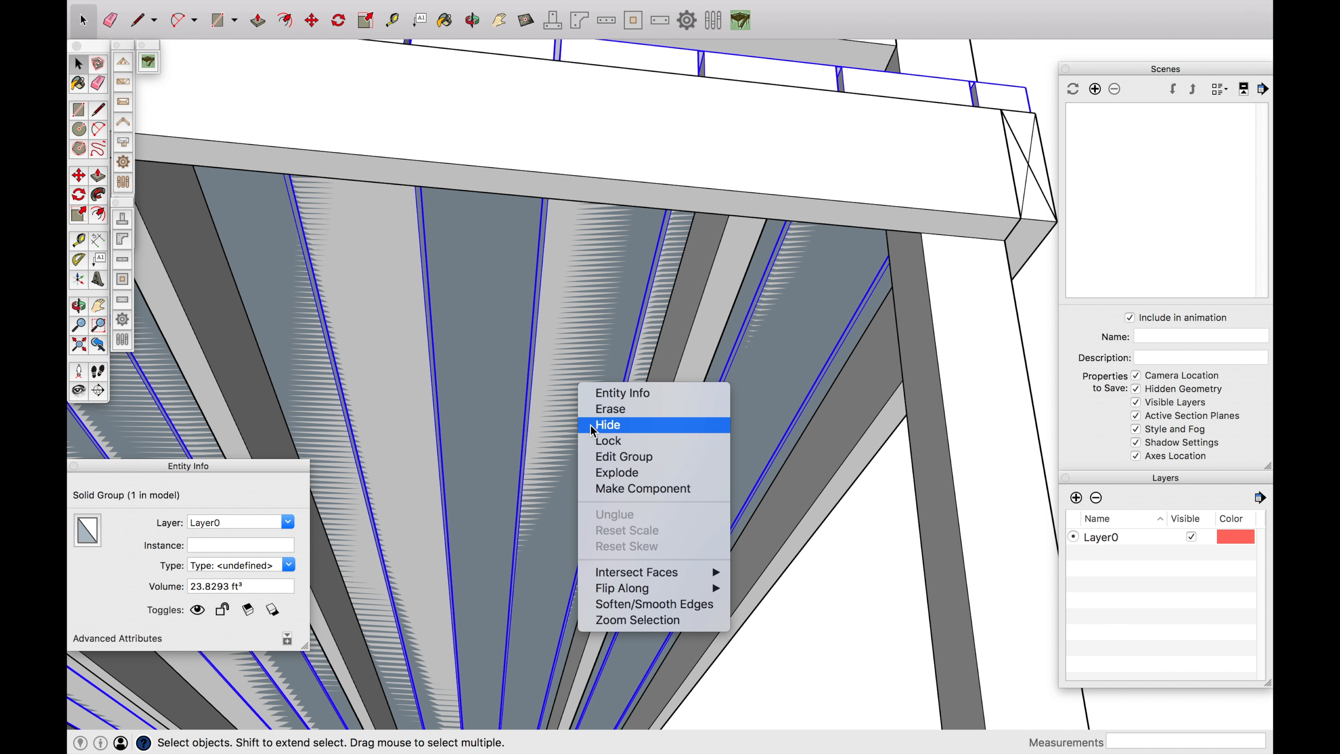
pyautogui.click(607, 425)
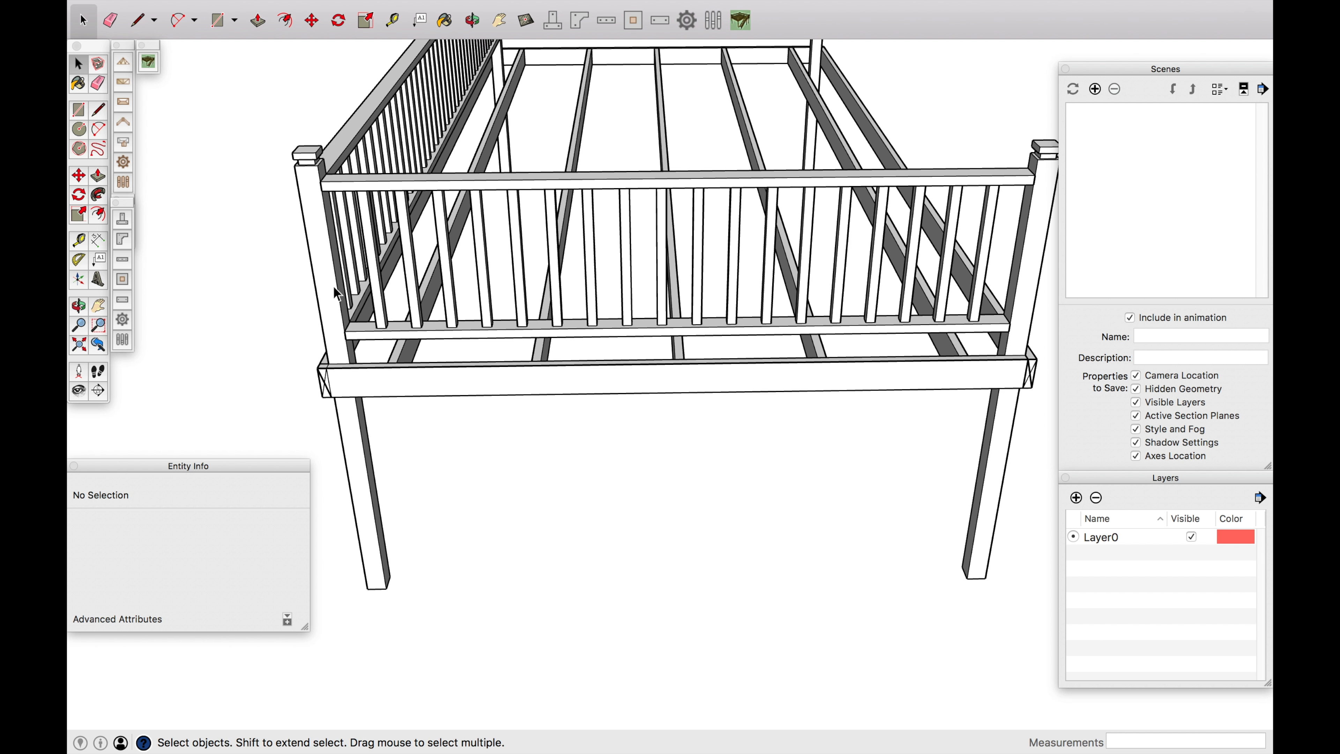
# - Copy the left corner post toward the midpoint of the deck's short end
pyautogui.click(340, 290)
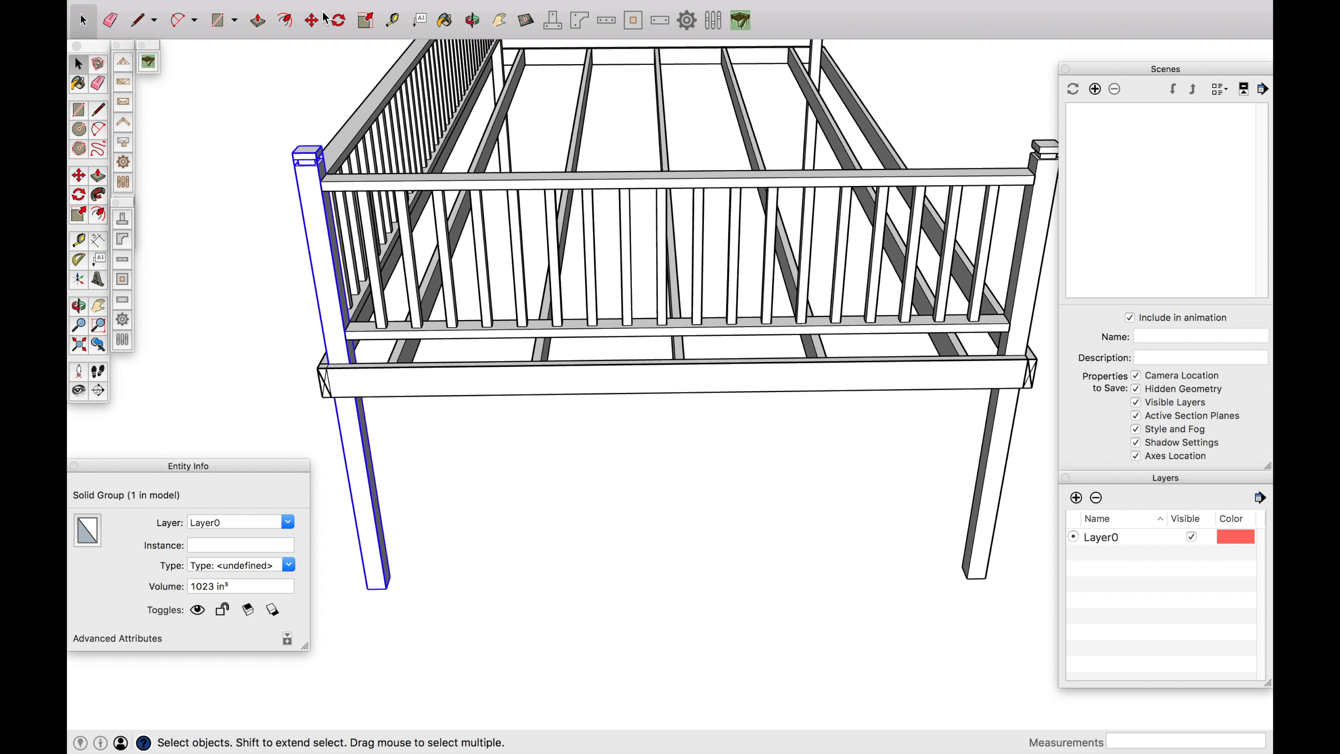
pyautogui.click(312, 20)
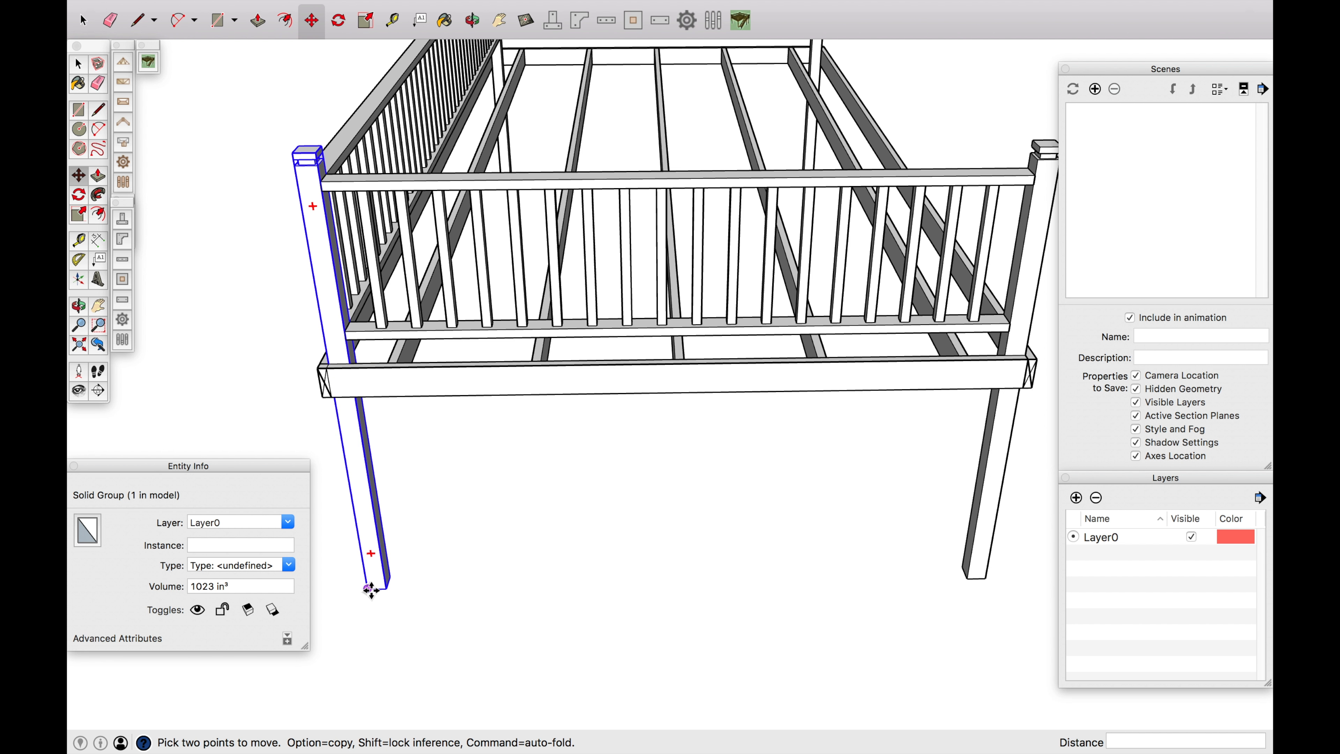
pyautogui.moveTo(369, 589)
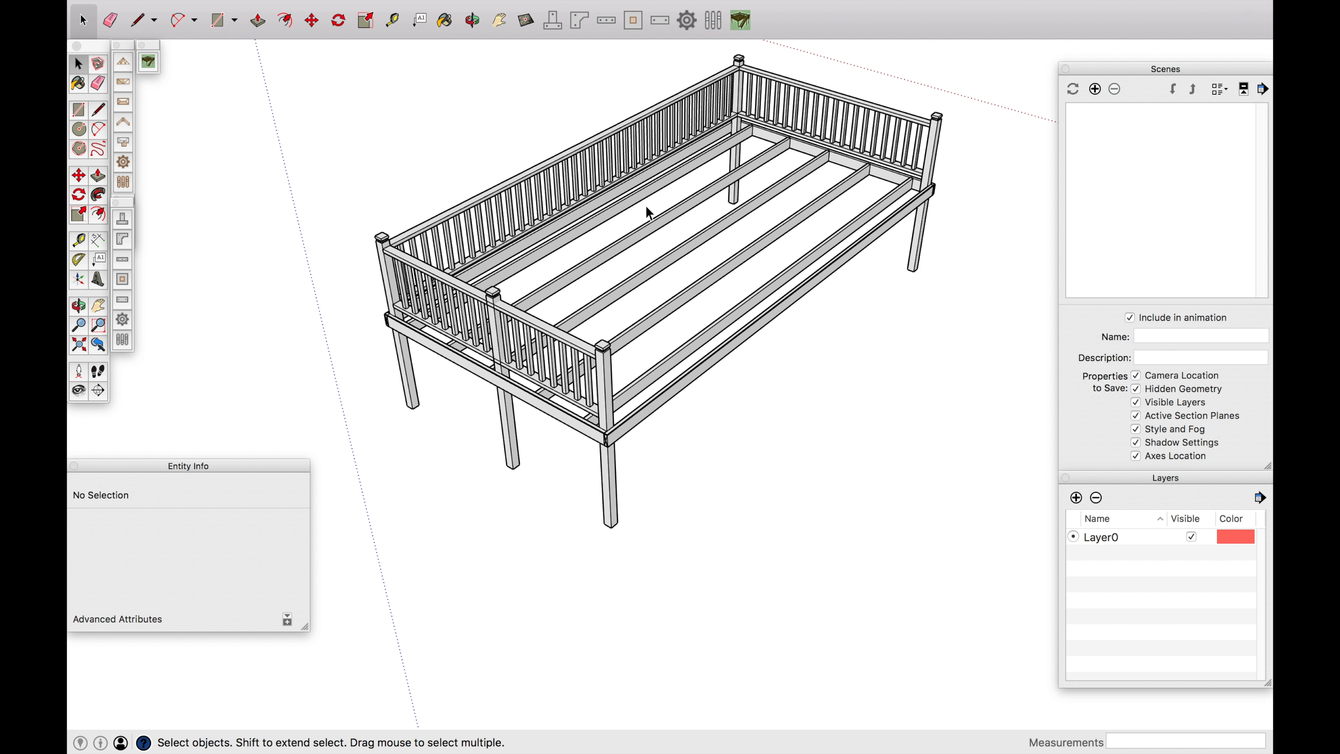
pyautogui.moveTo(900, 250)
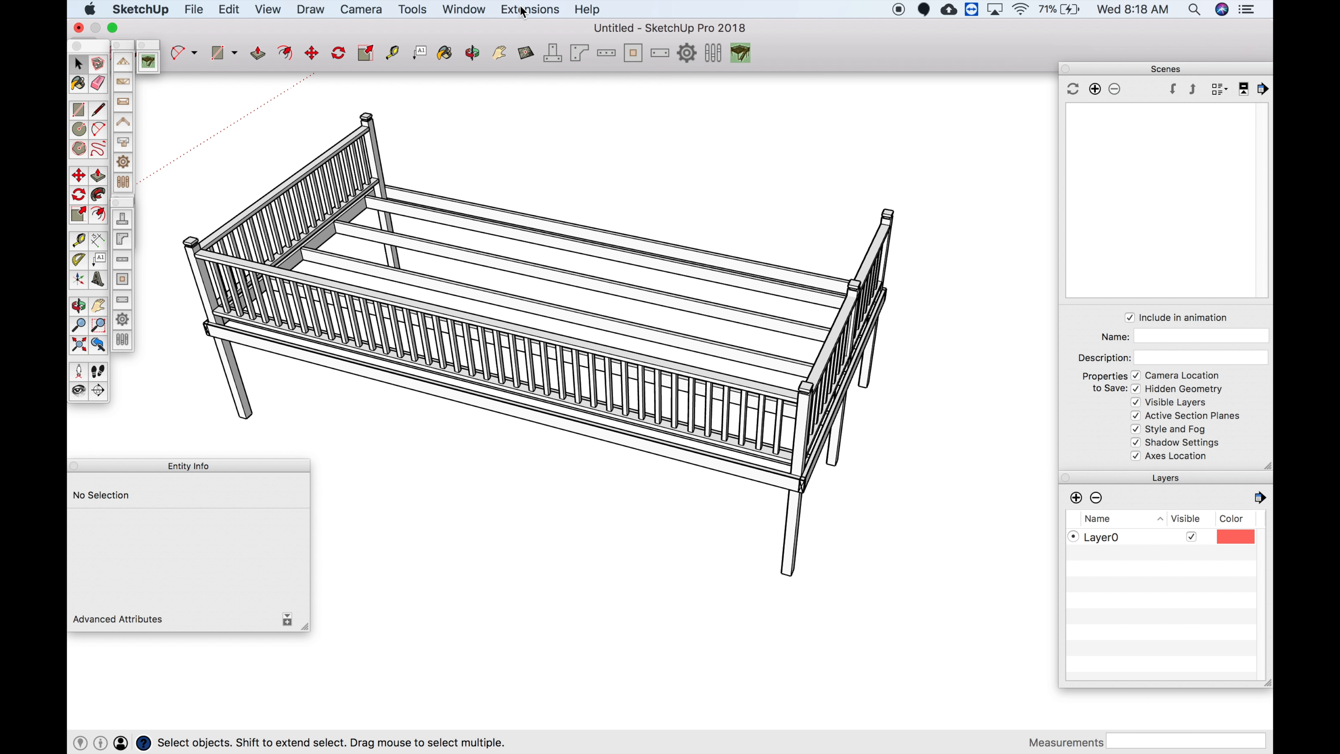
# - Launch the SketchUcation ExtensionStore from the Extensions menu
pyautogui.click(464, 9)
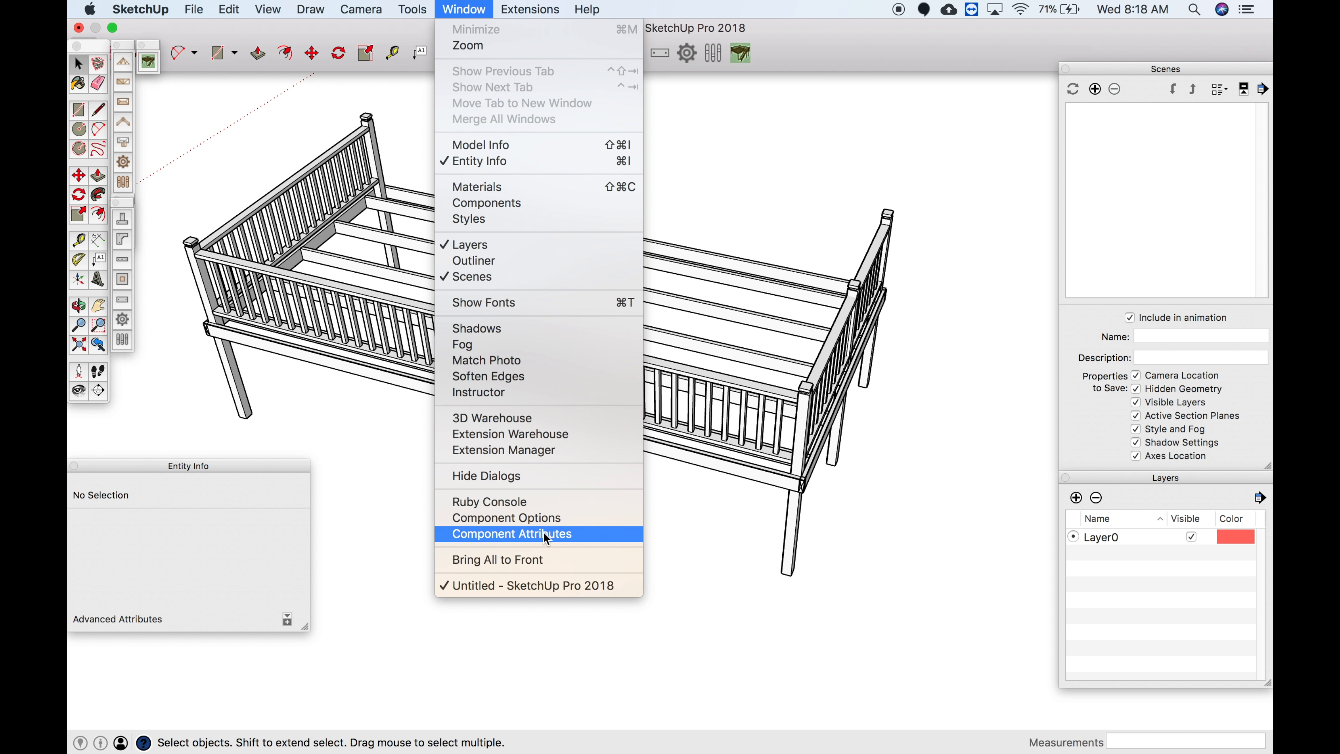
pyautogui.moveTo(522, 434)
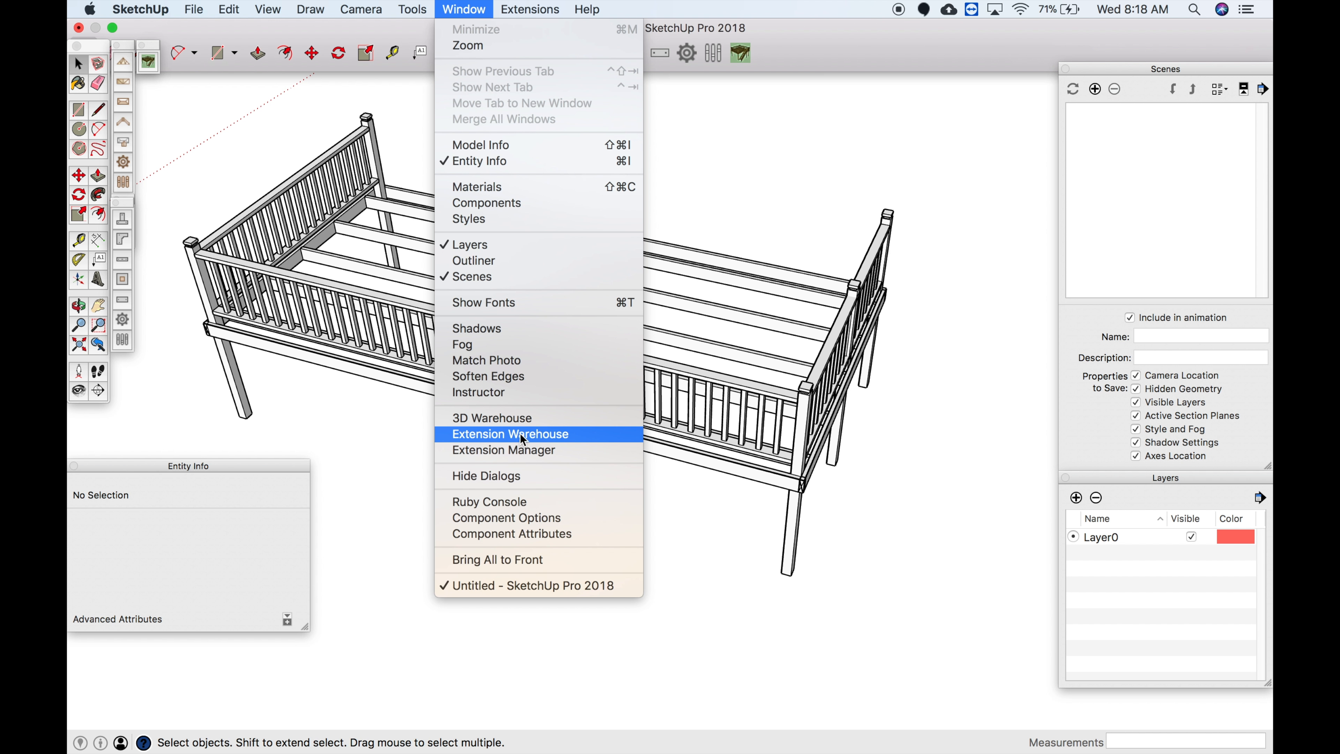
pyautogui.click(529, 9)
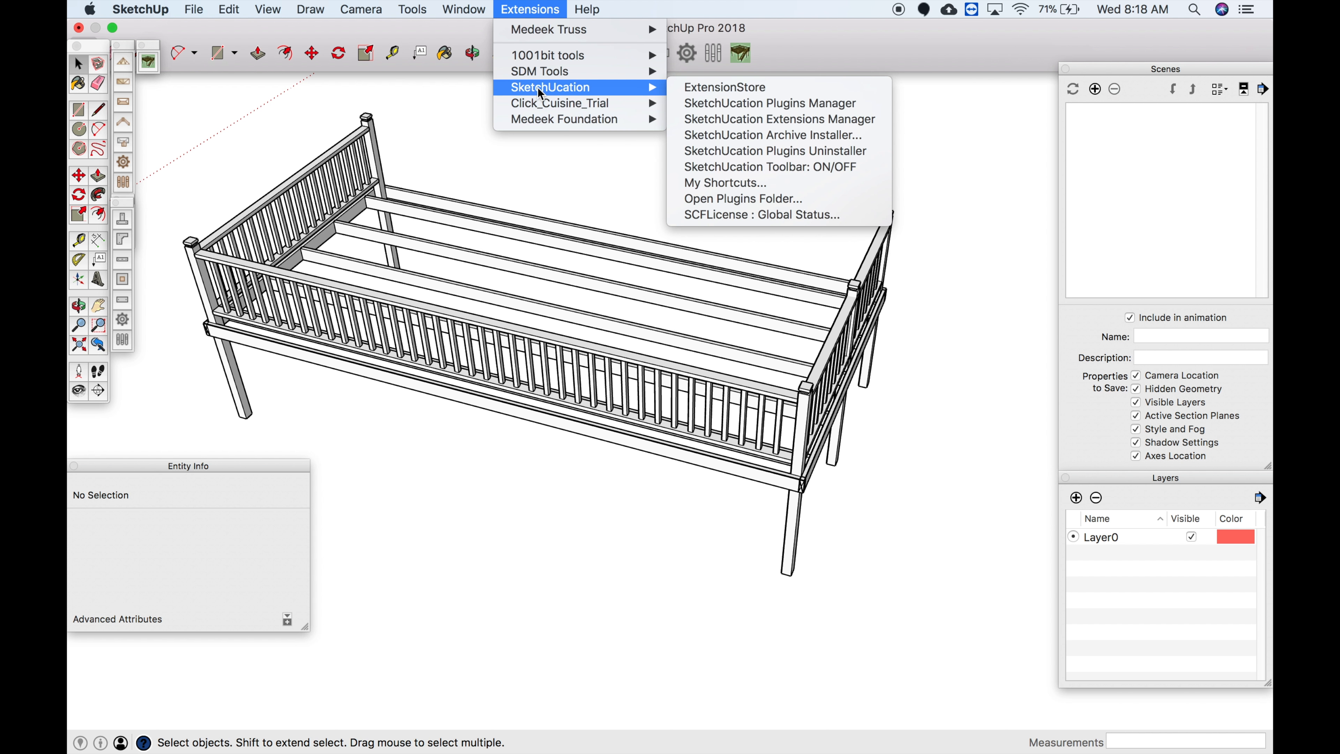
pyautogui.moveTo(724, 87)
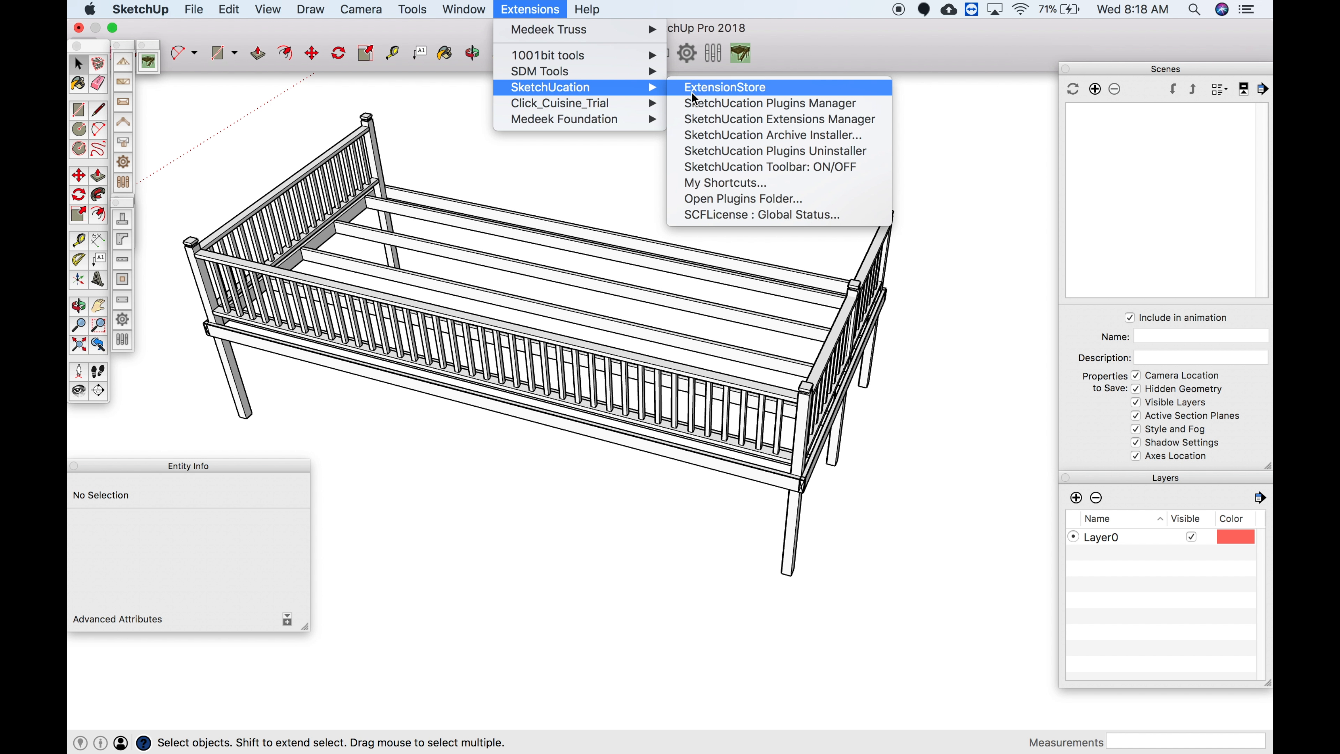
pyautogui.click(724, 87)
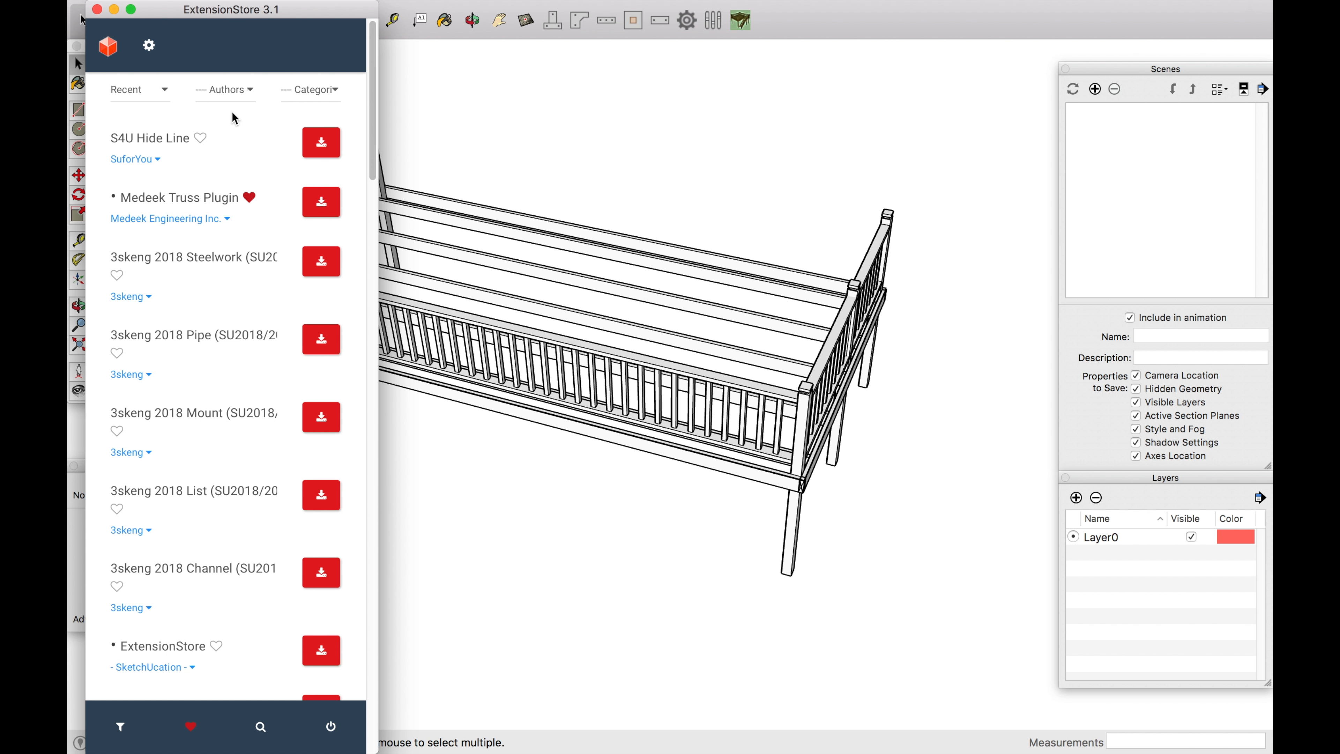
pyautogui.moveTo(260, 728)
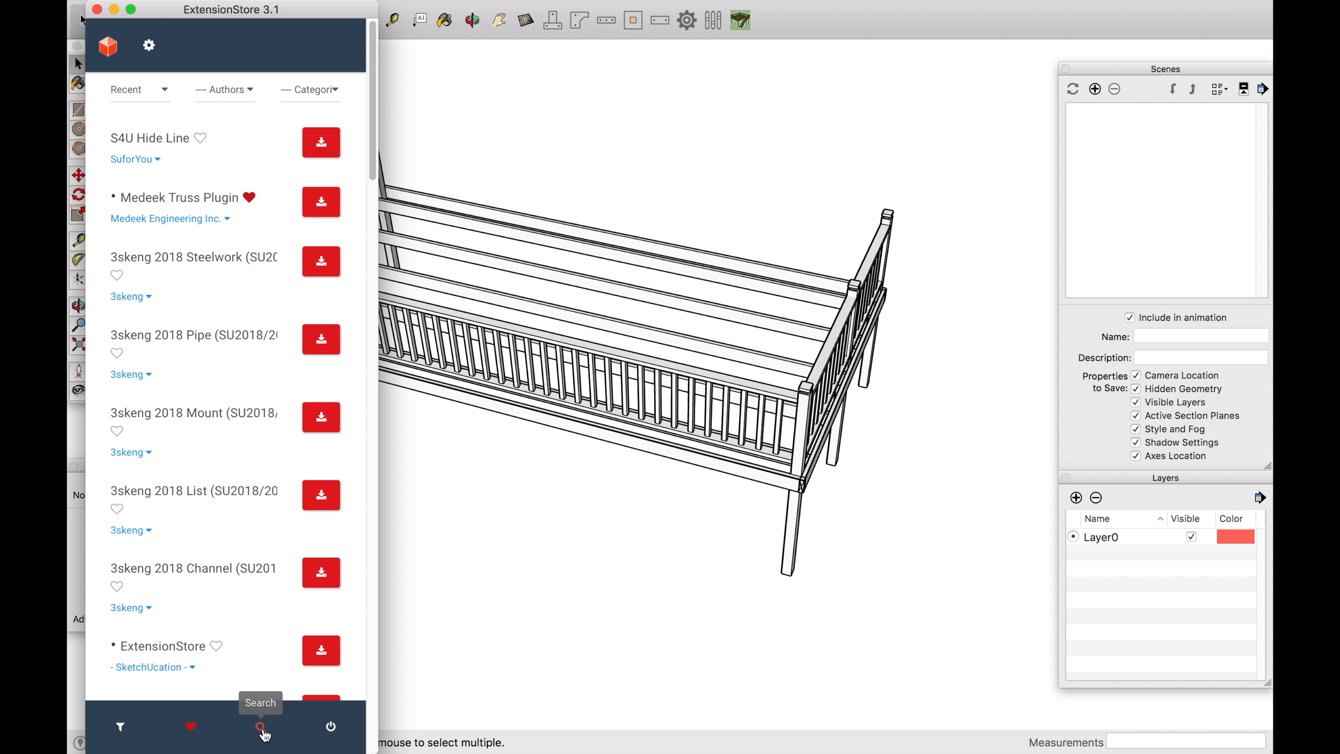
# - Search the ExtensionStore for 'deck' to find the Deck Builder plugin
pyautogui.click(260, 728)
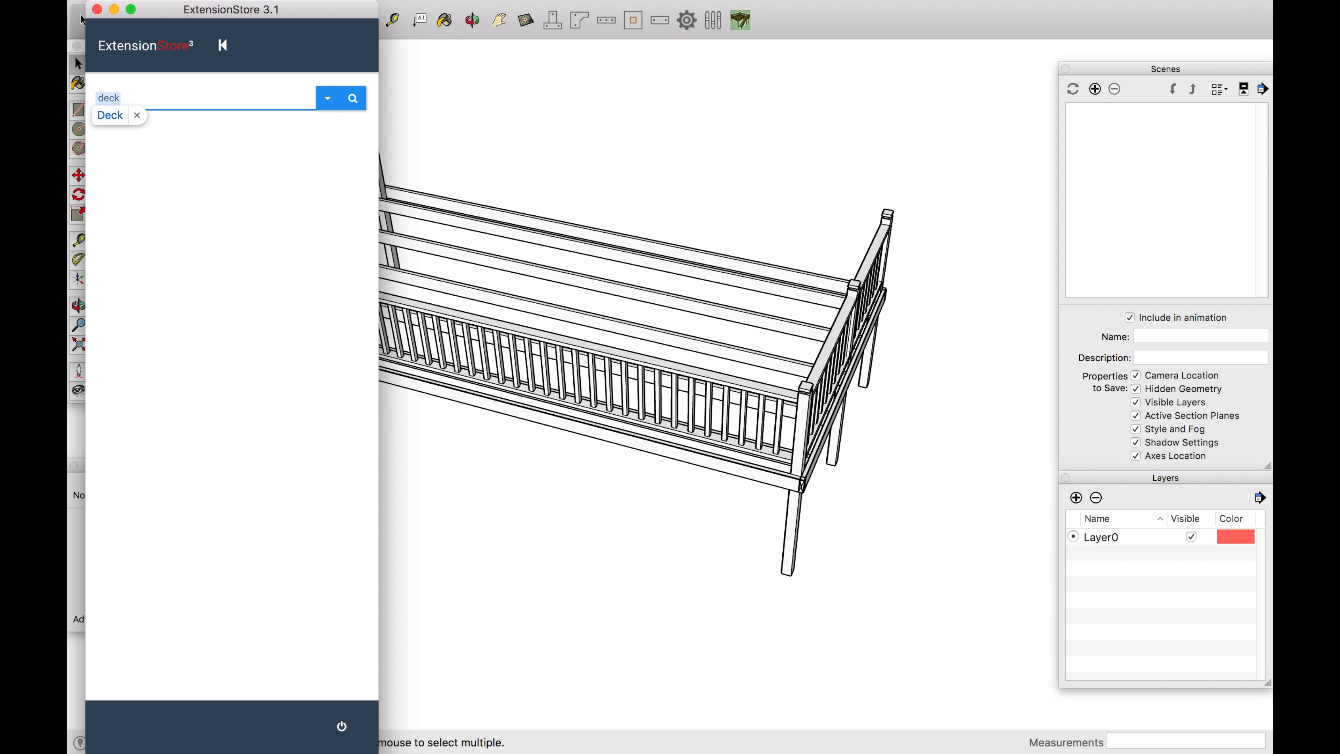
pyautogui.click(351, 97)
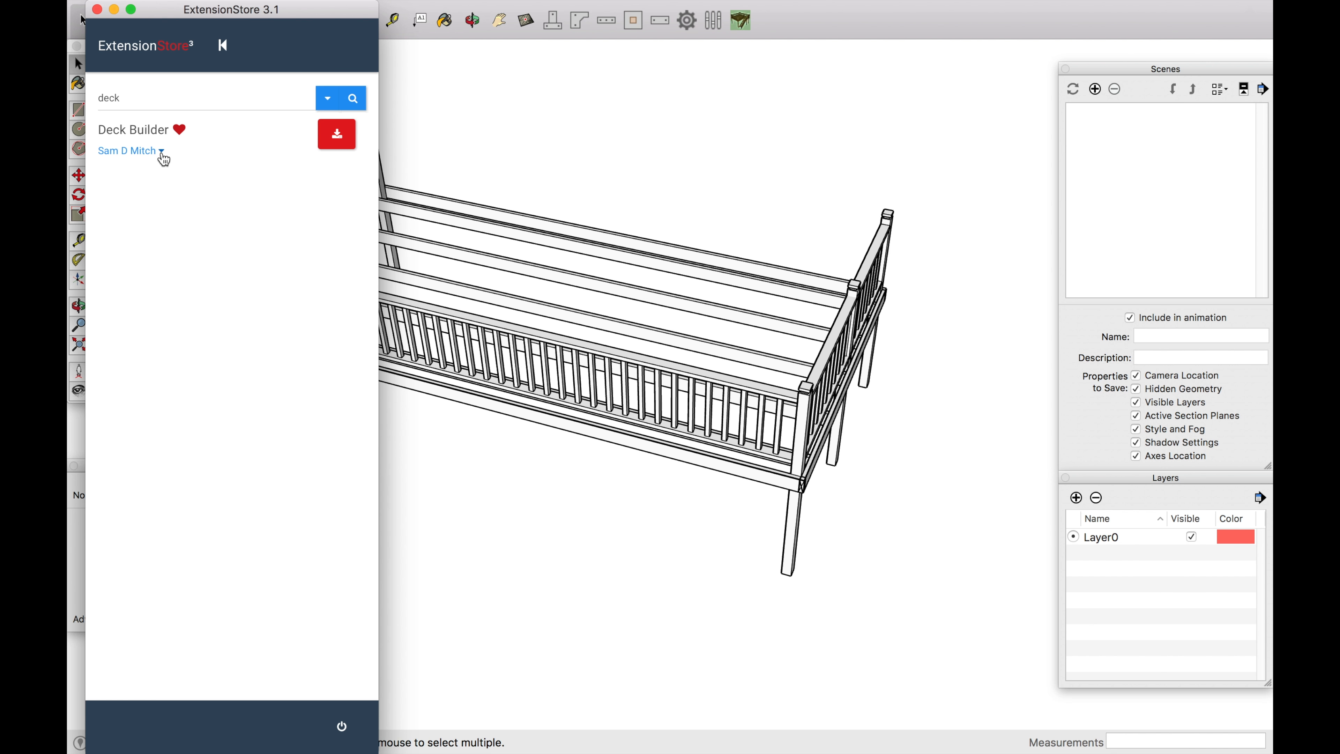
pyautogui.moveTo(179, 130)
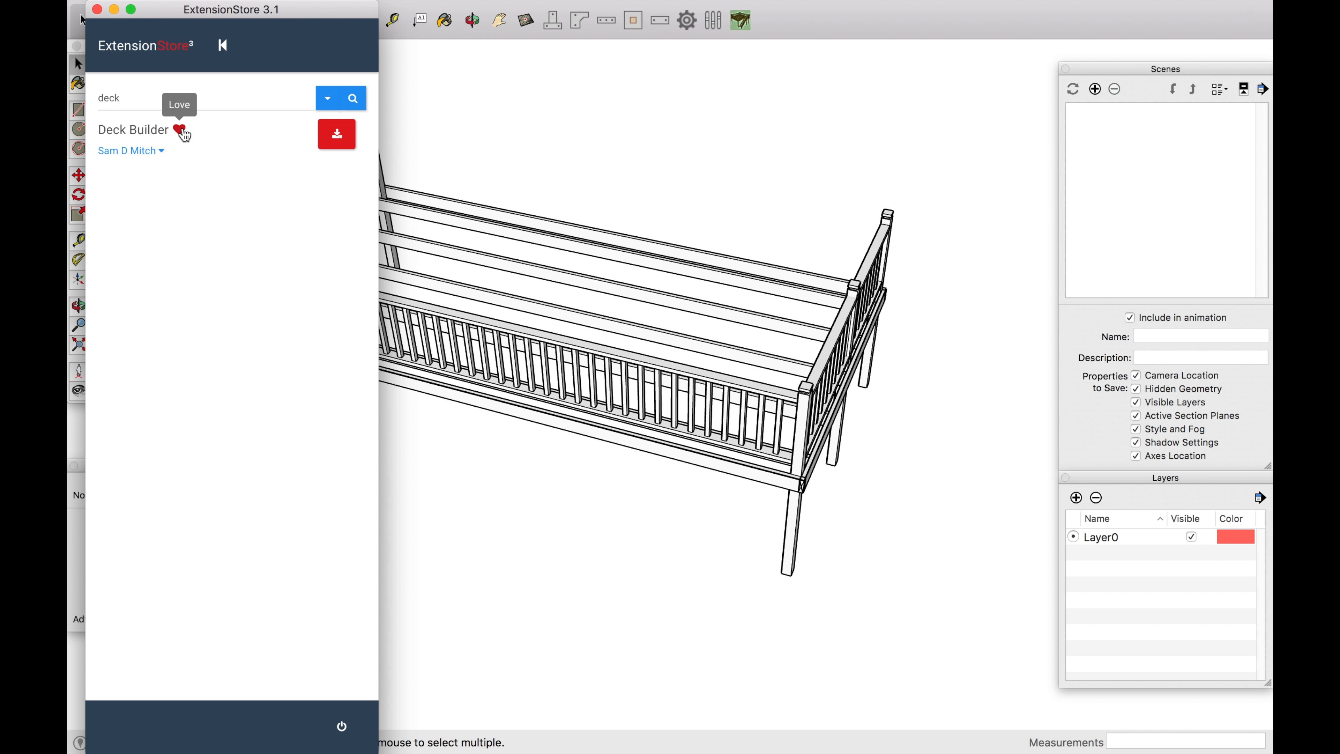